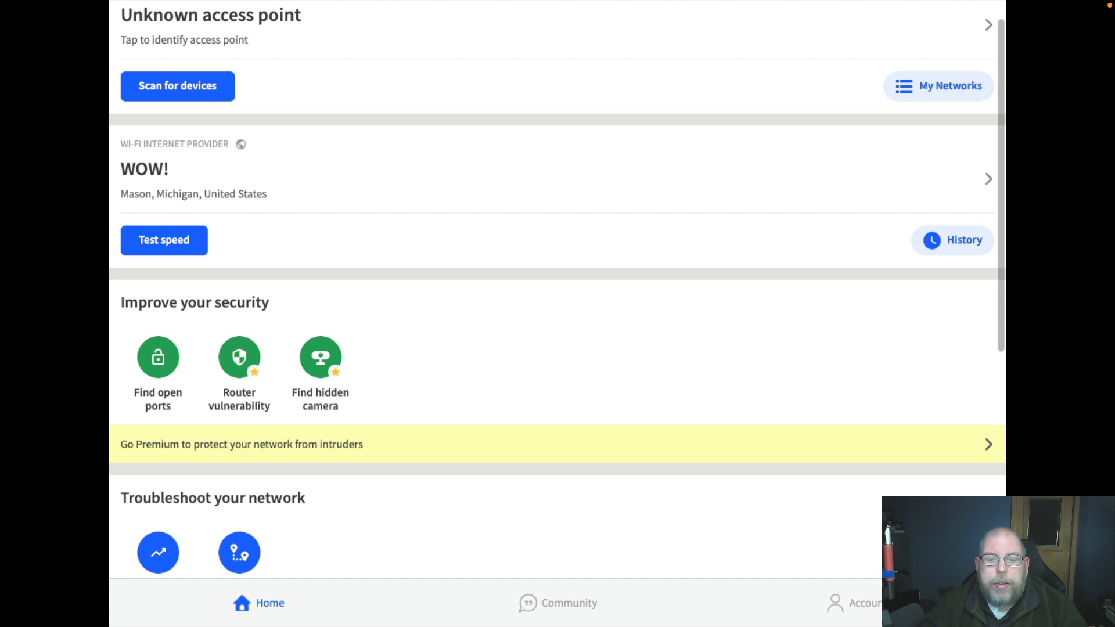
pyautogui.moveTo(440, 340)
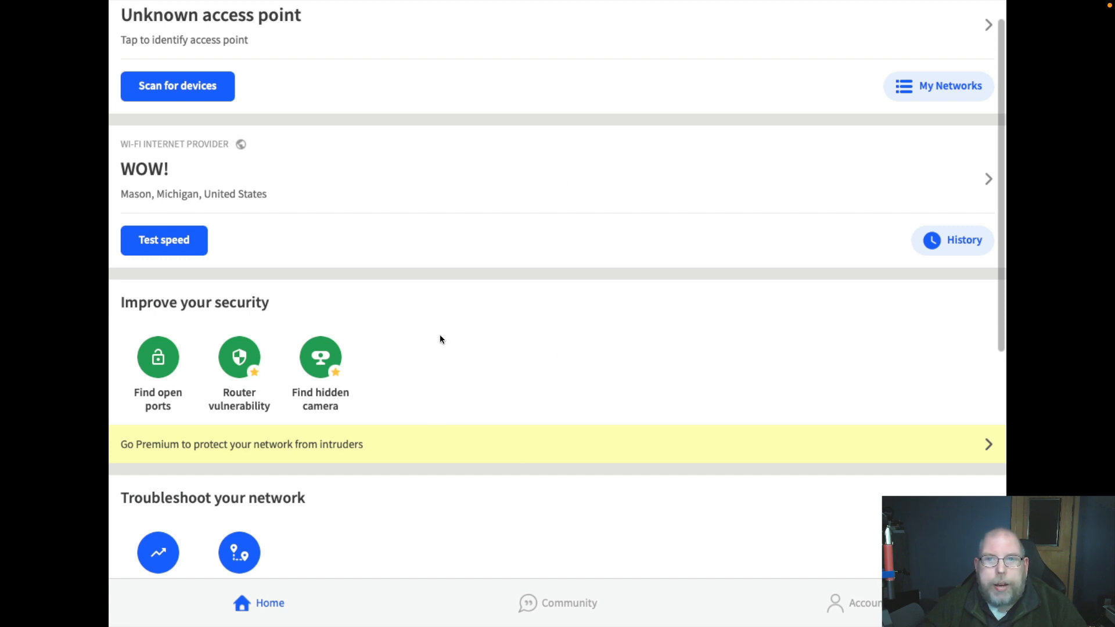
pyautogui.moveTo(498, 256)
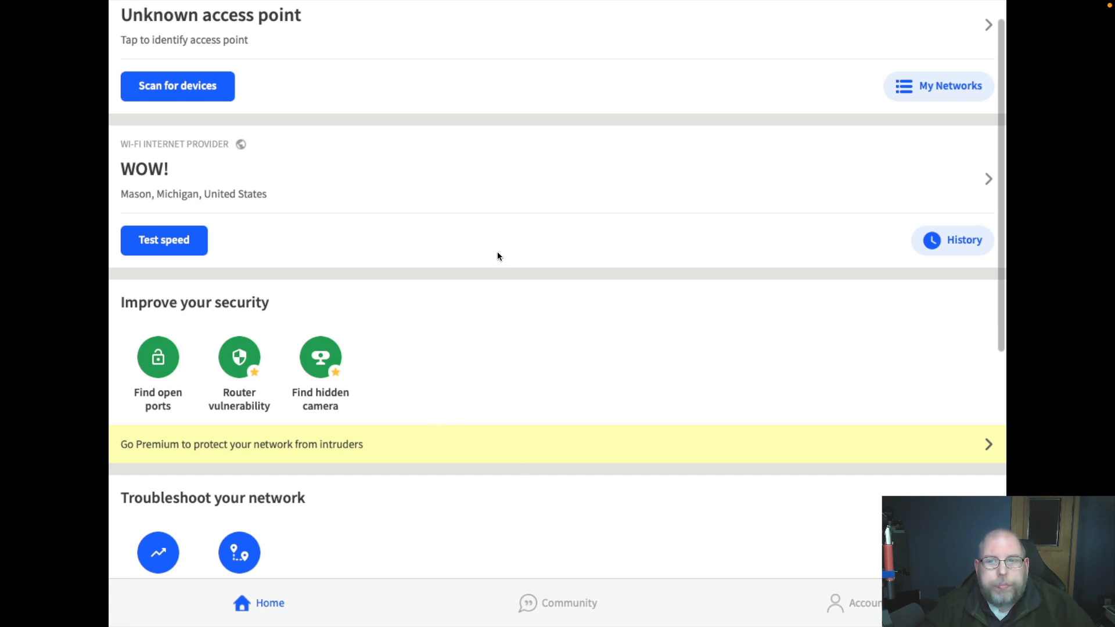
pyautogui.moveTo(130, 52)
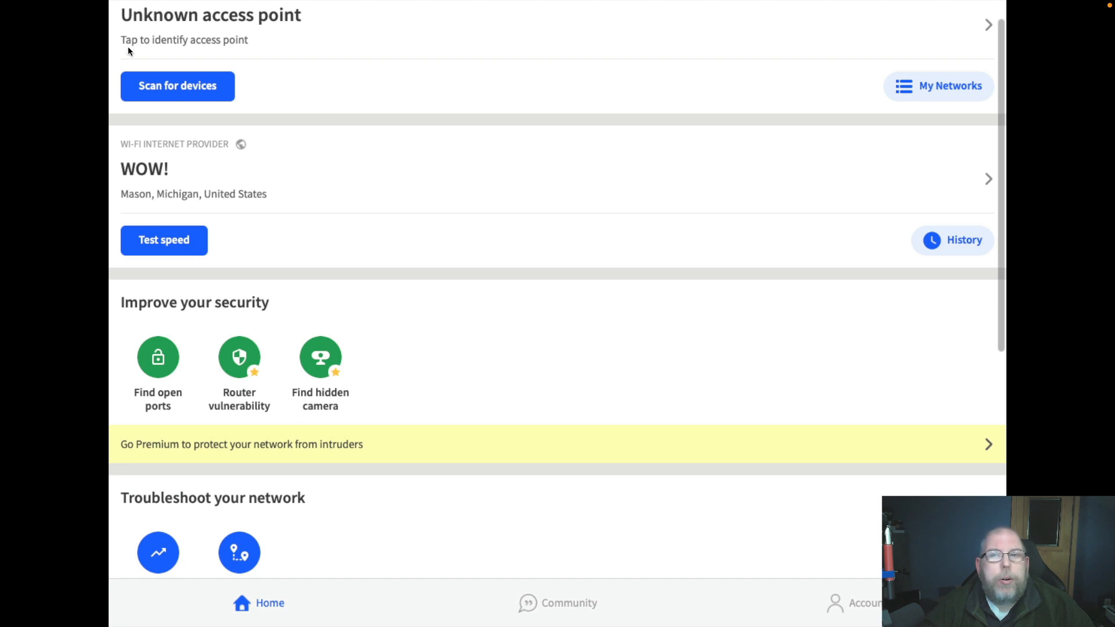
pyautogui.moveTo(149, 35)
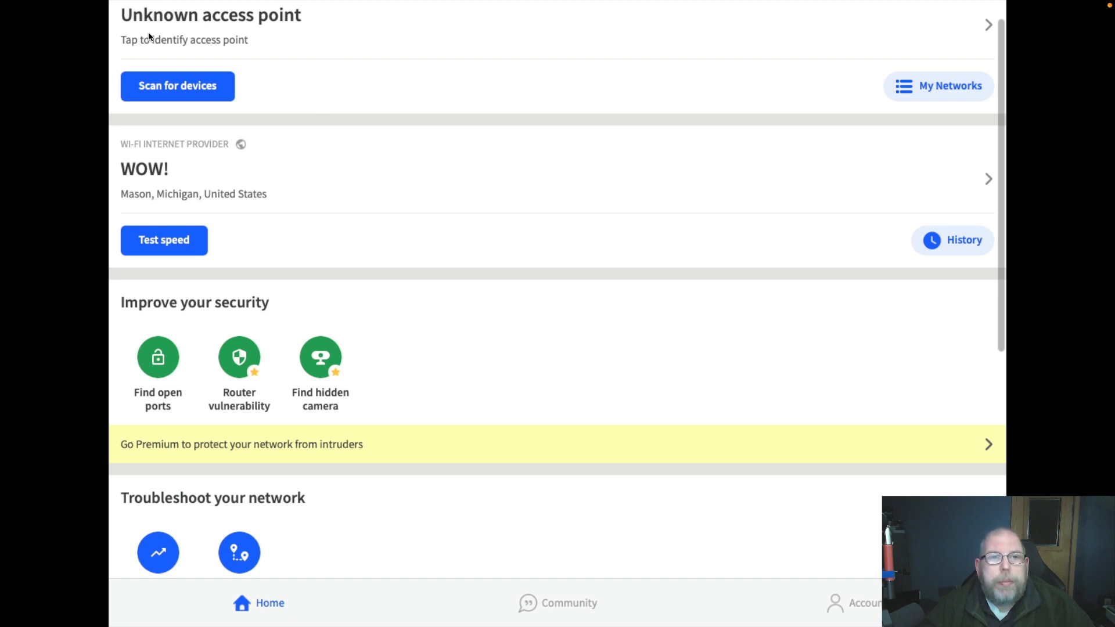
pyautogui.moveTo(327, 42)
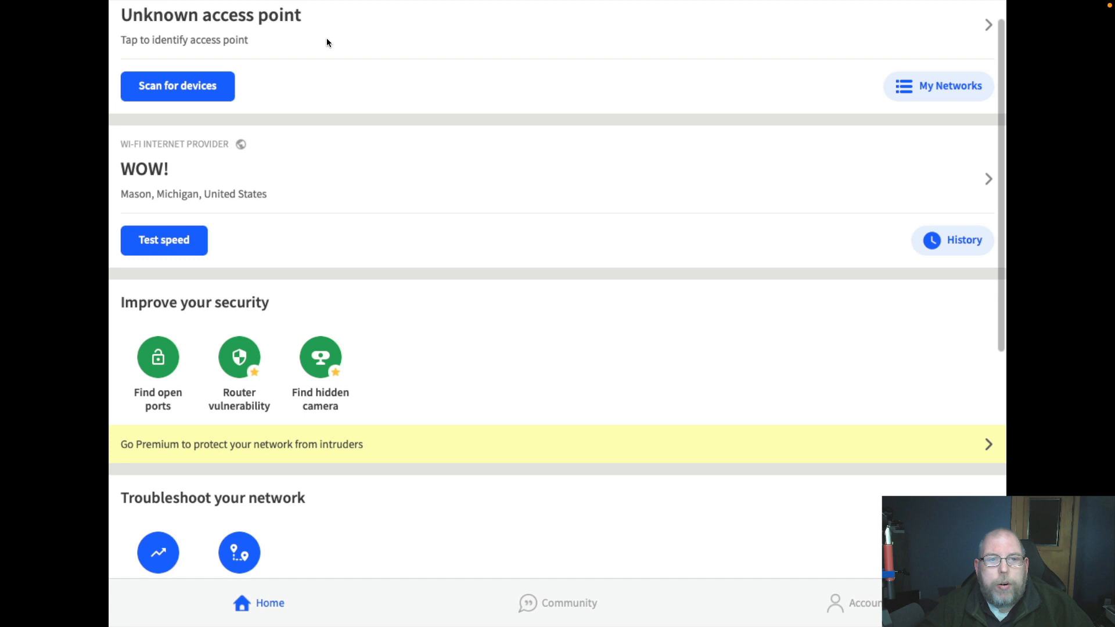
pyautogui.moveTo(226, 101)
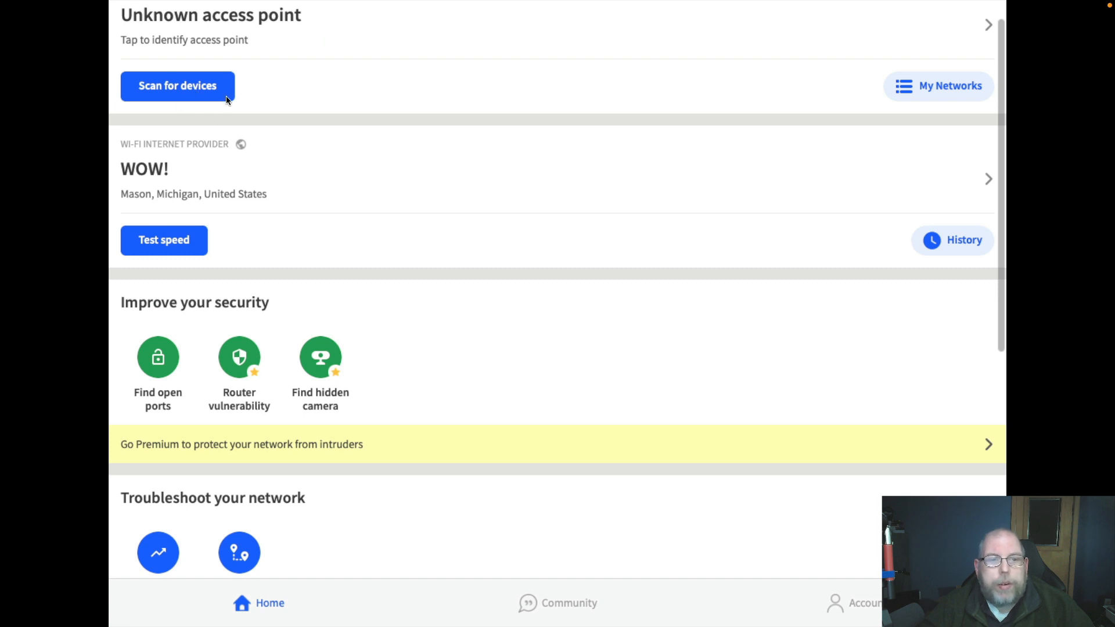
pyautogui.moveTo(159, 159)
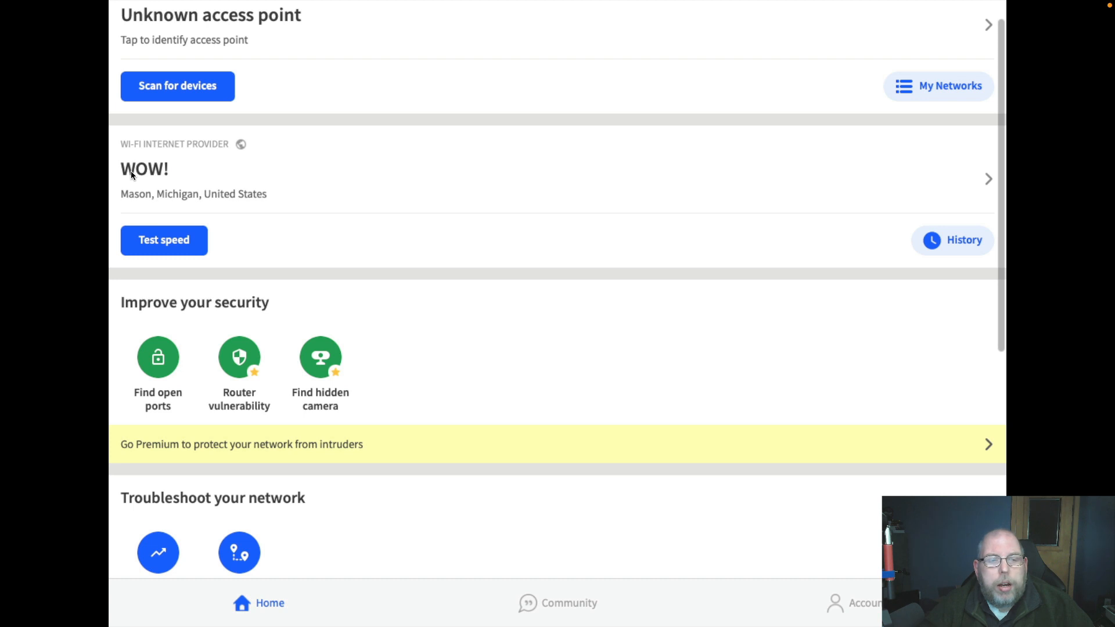
pyautogui.moveTo(119, 196)
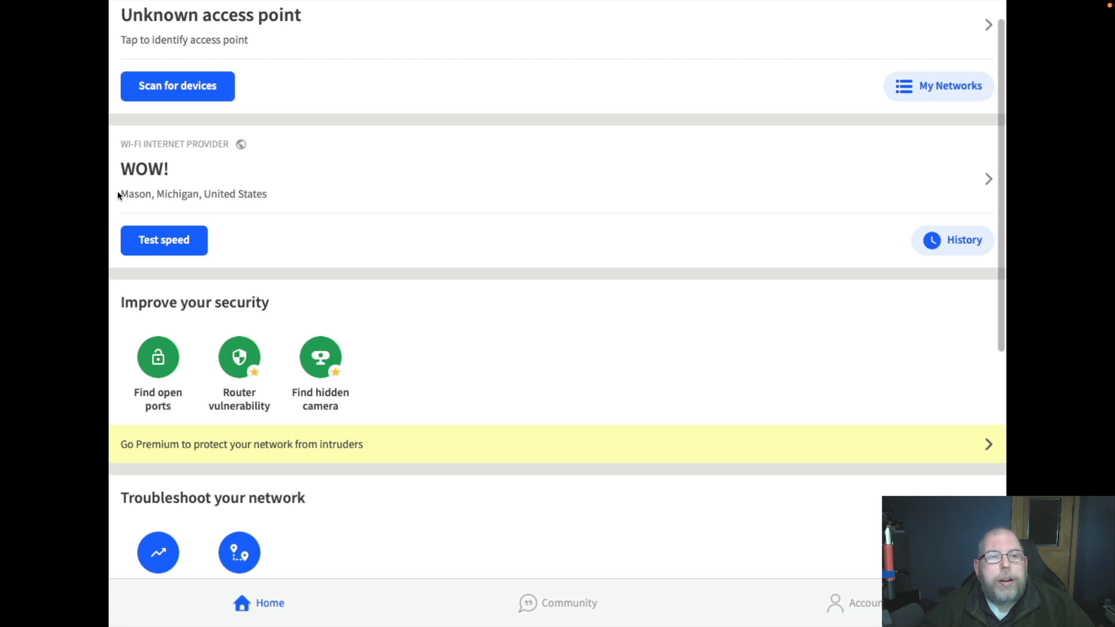
pyautogui.moveTo(416, 210)
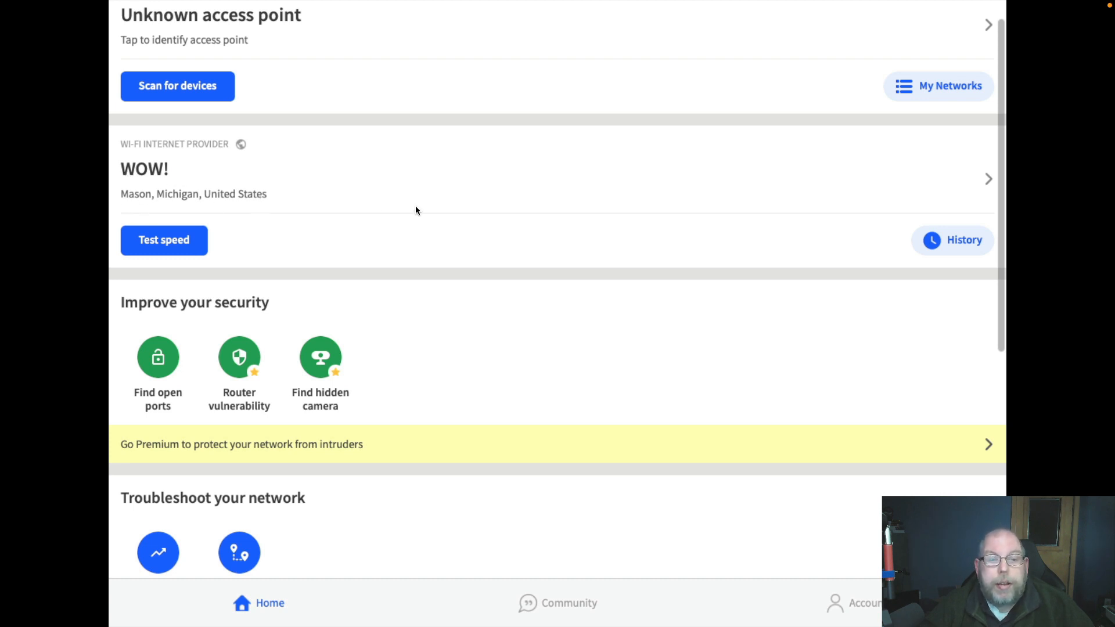
pyautogui.moveTo(396, 249)
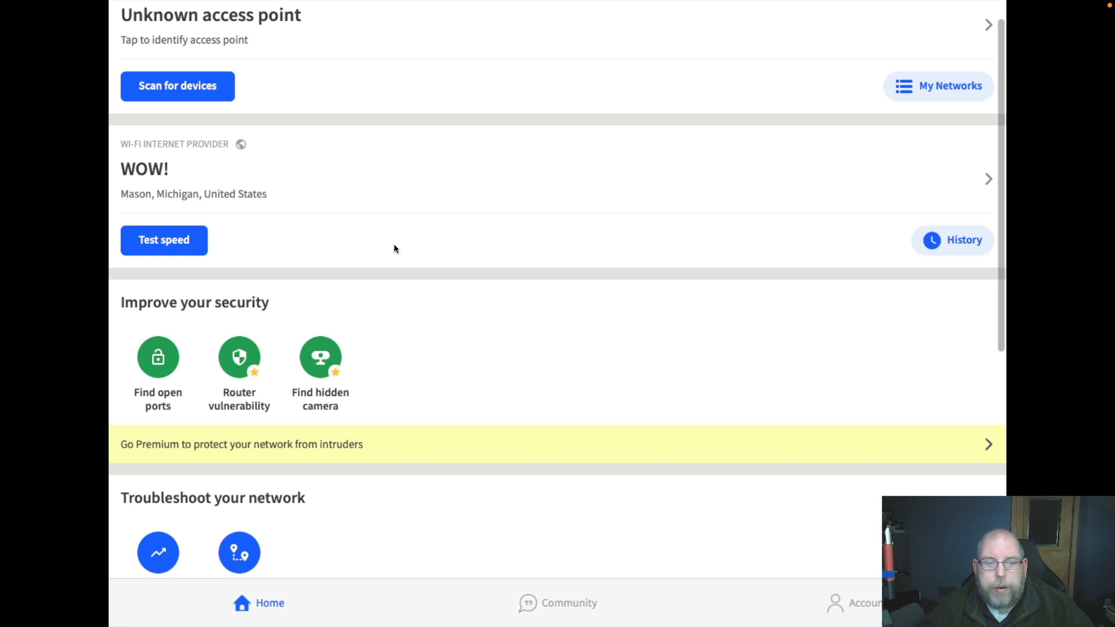
# Step: Run a Fing network scan from the Home tab, listing 26 devices with addresses and vendors
pyautogui.scroll(-3)
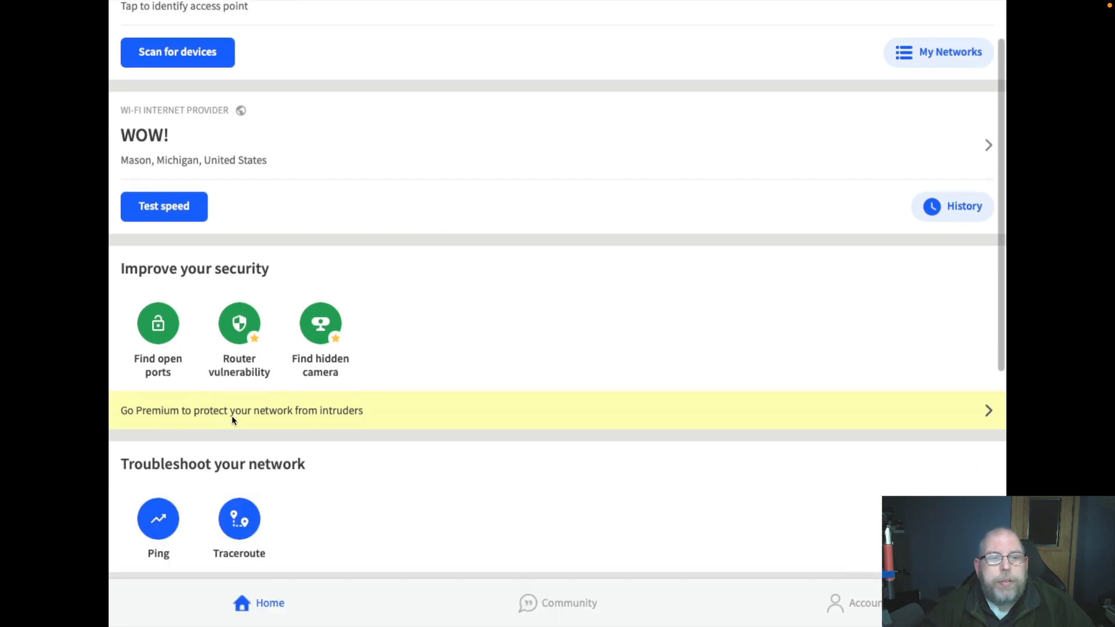
pyautogui.moveTo(297, 376)
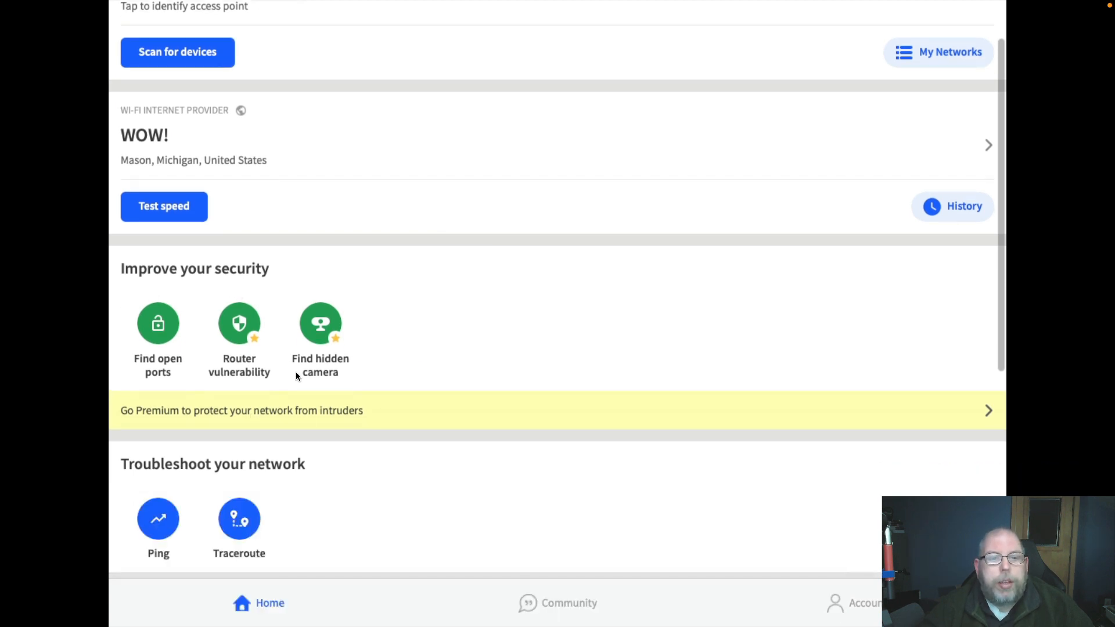
pyautogui.moveTo(169, 579)
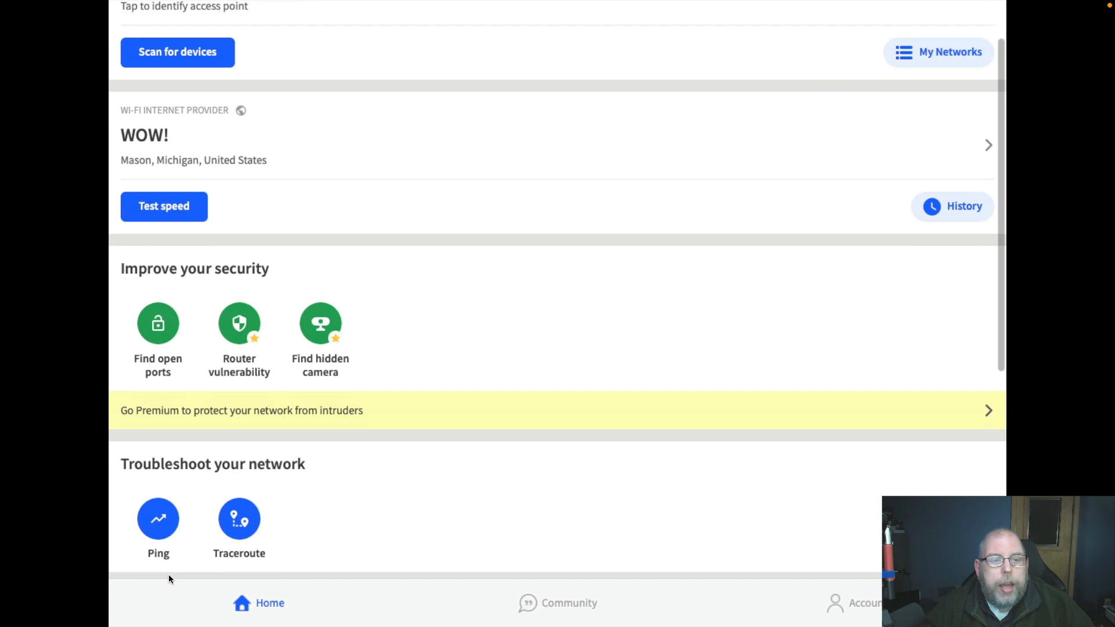
pyautogui.moveTo(164, 545)
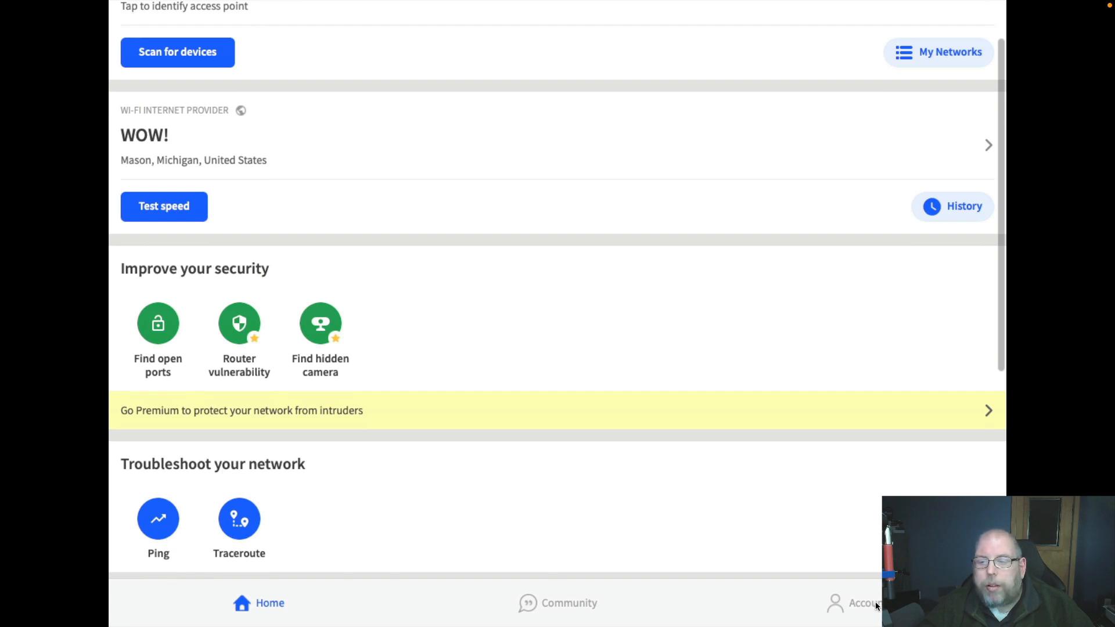
pyautogui.click(862, 603)
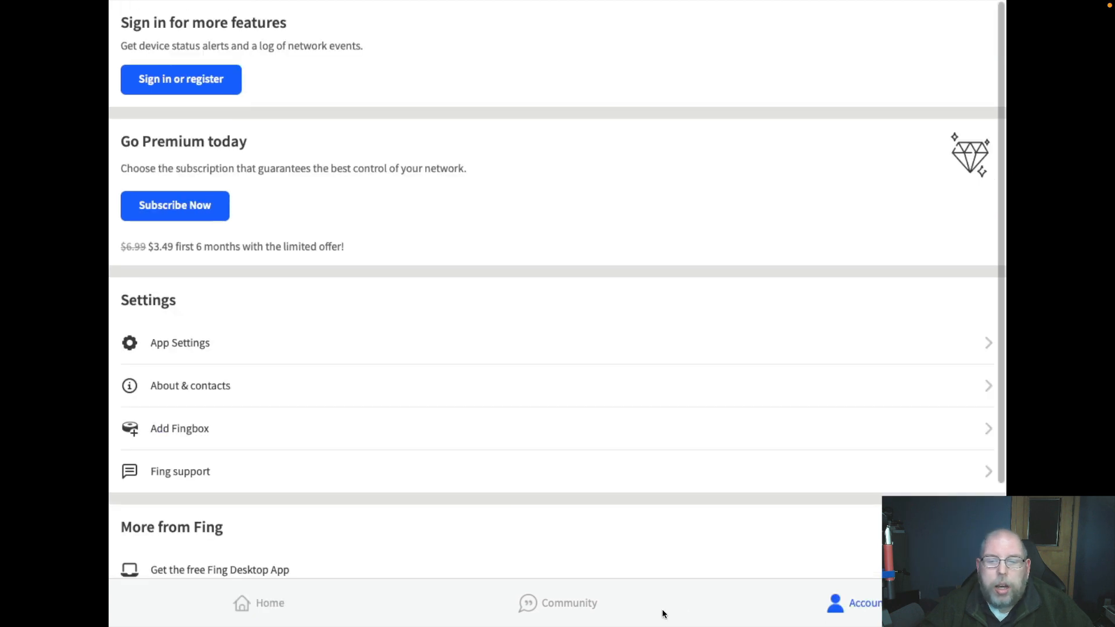
pyautogui.moveTo(688, 609)
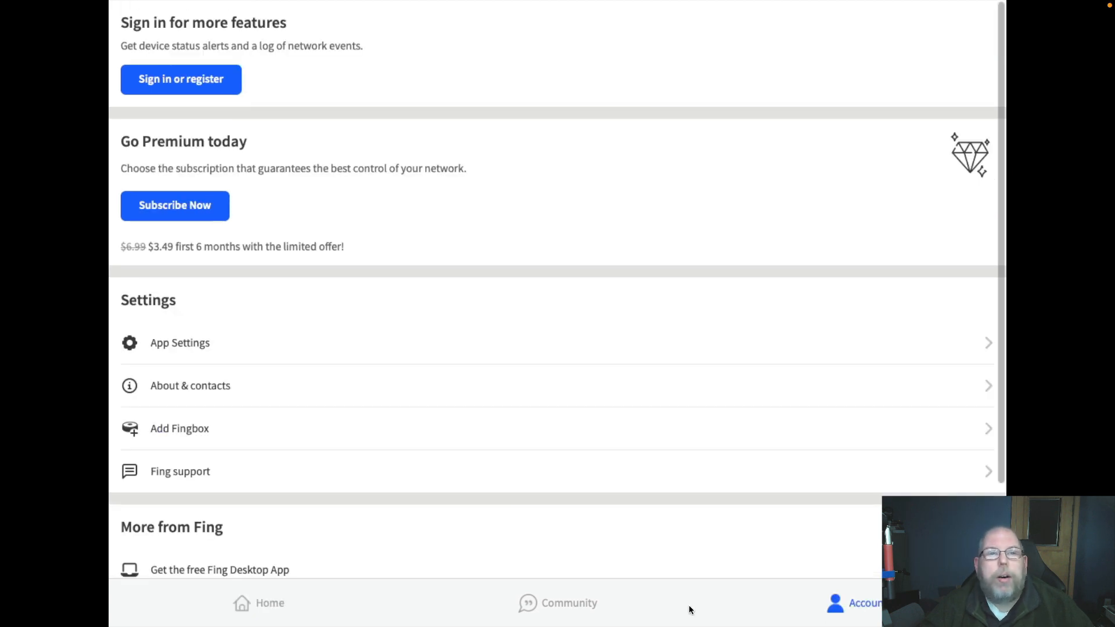
pyautogui.moveTo(679, 605)
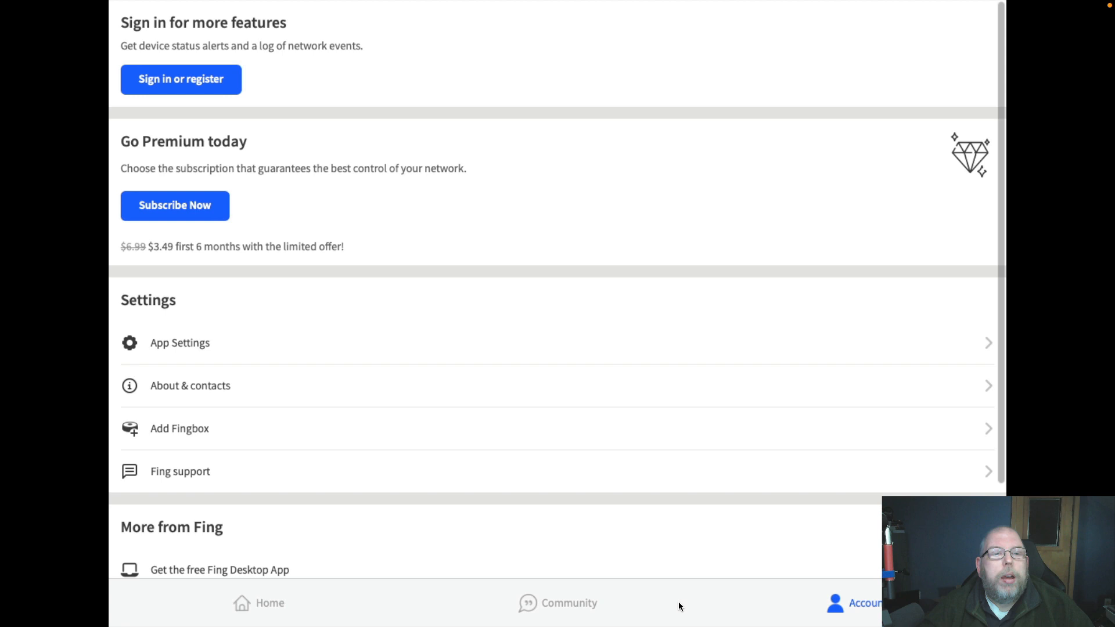
pyautogui.moveTo(190, 265)
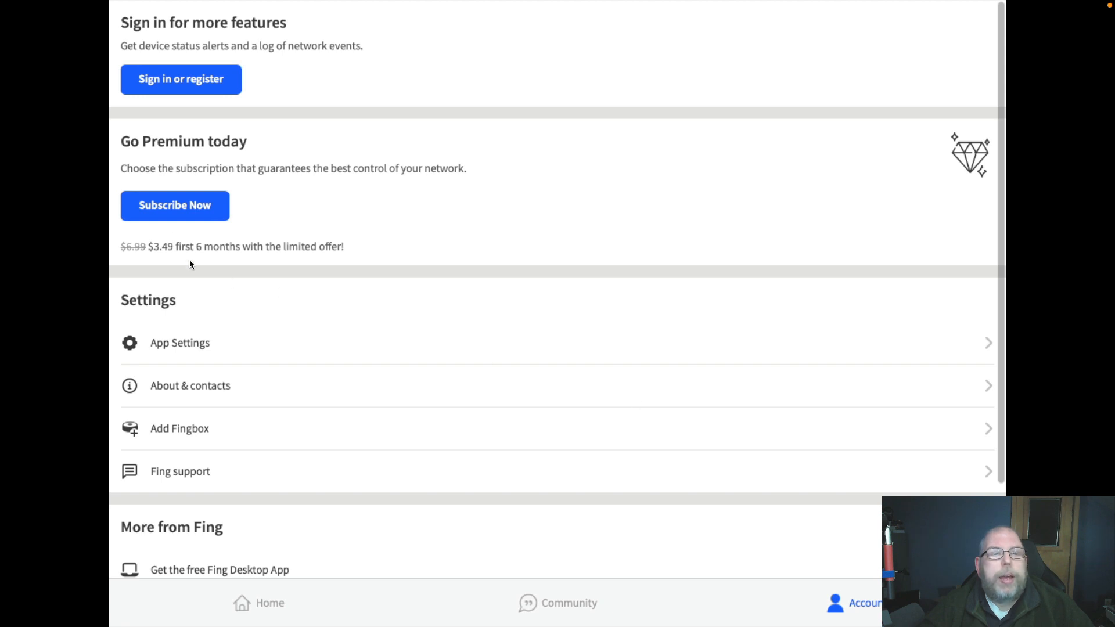
pyautogui.moveTo(311, 279)
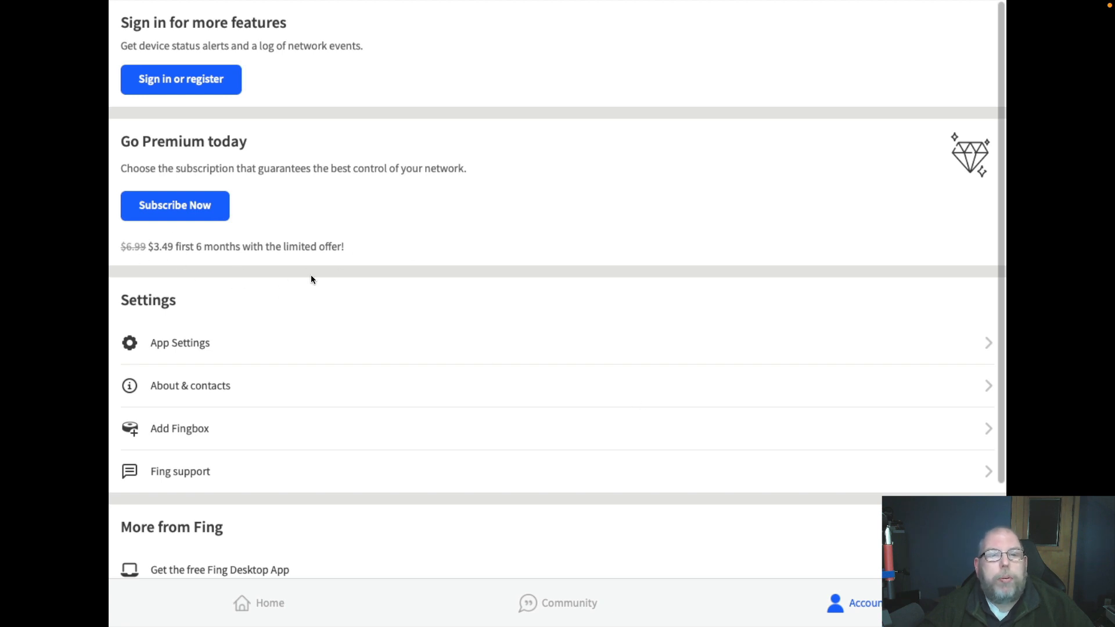
pyautogui.moveTo(153, 266)
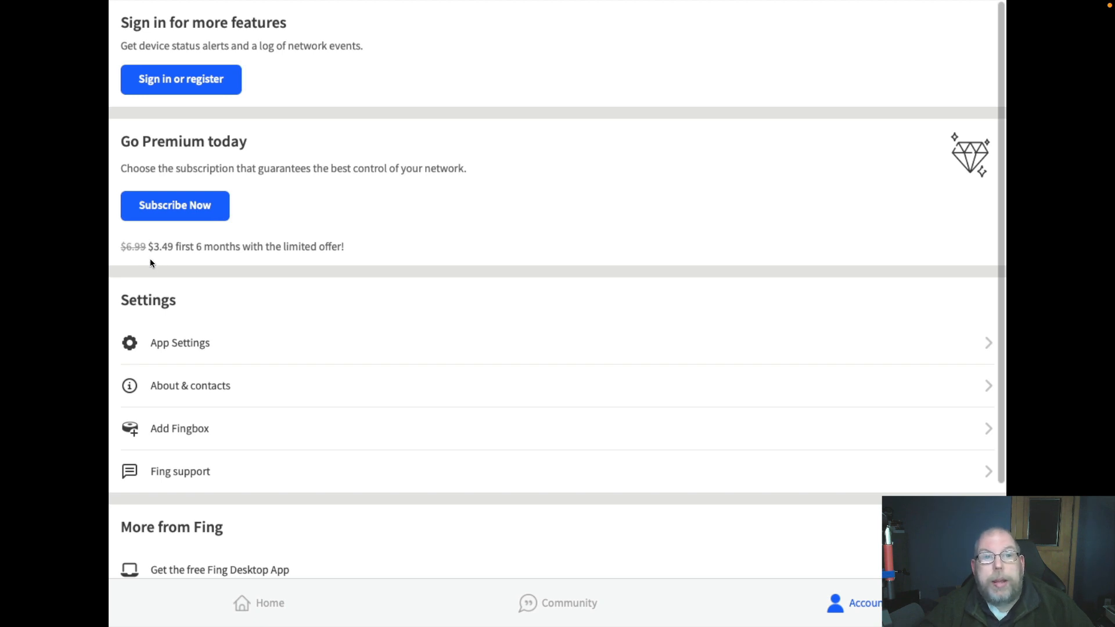
pyautogui.moveTo(260, 610)
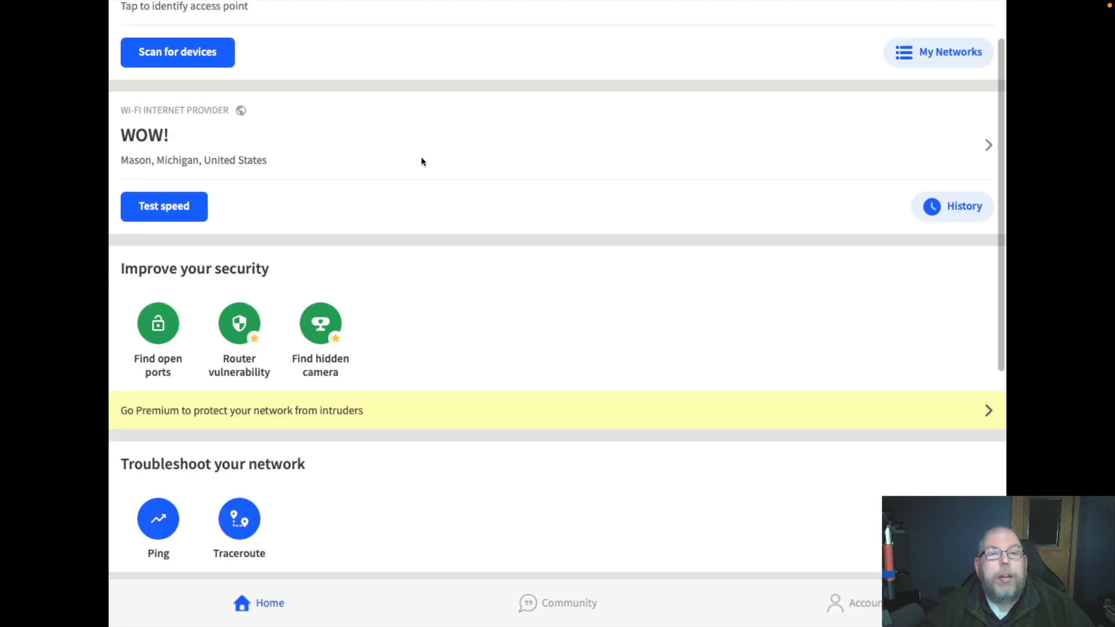
pyautogui.scroll(3)
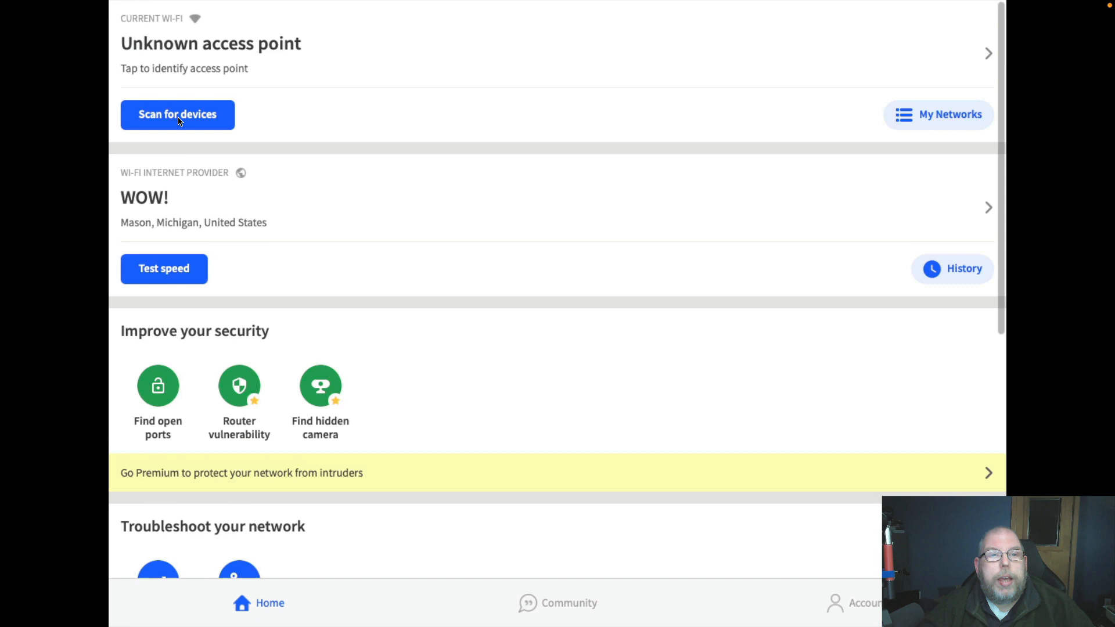
pyautogui.click(178, 114)
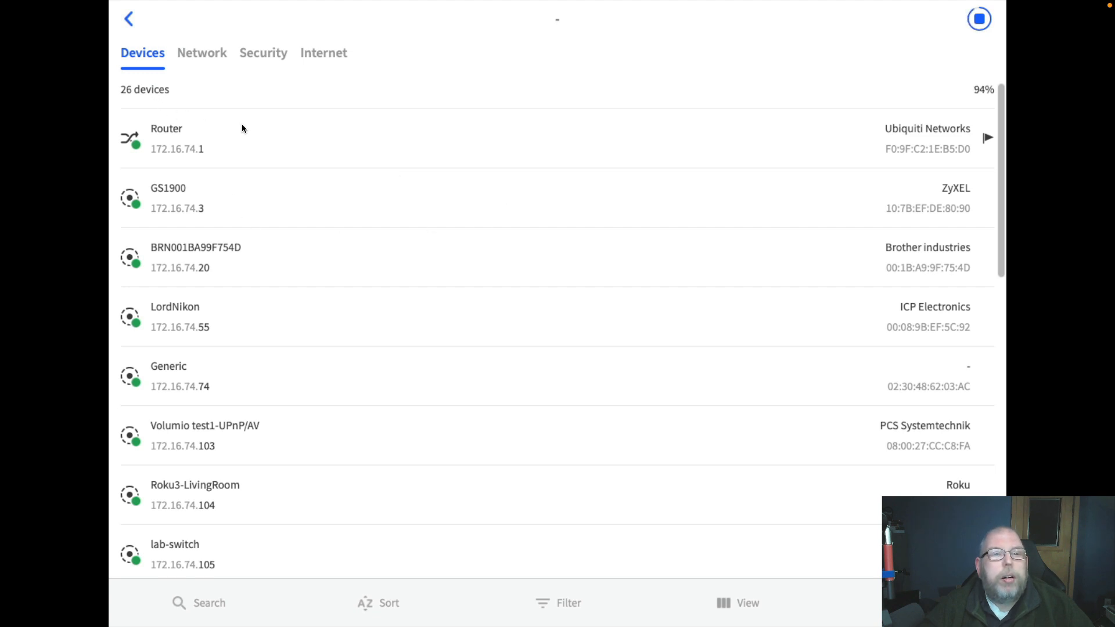
pyautogui.click(978, 19)
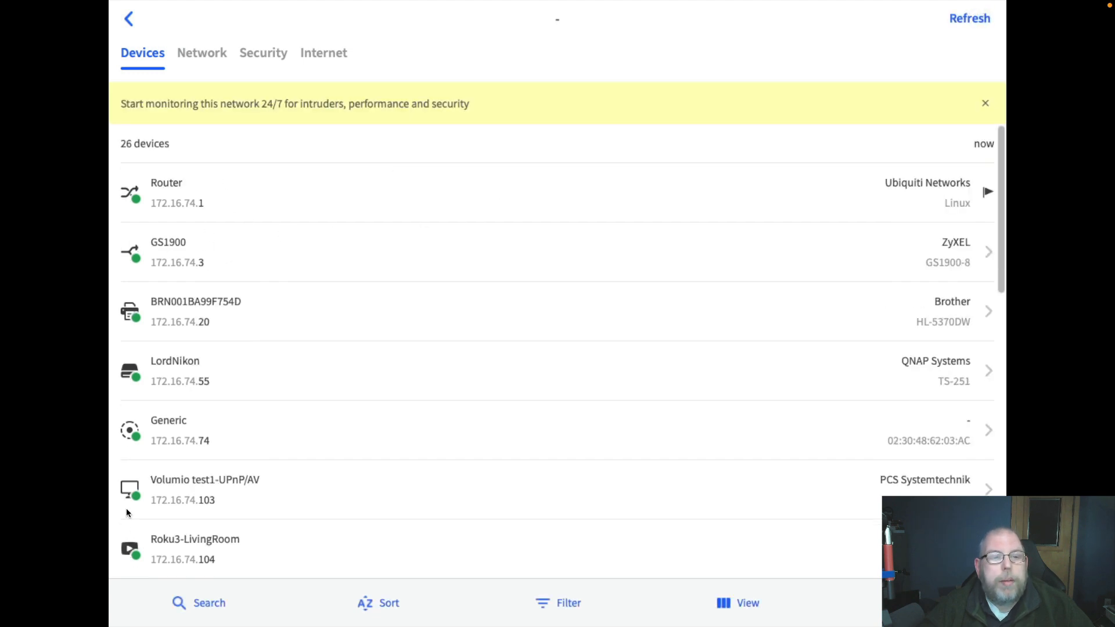
pyautogui.moveTo(197, 516)
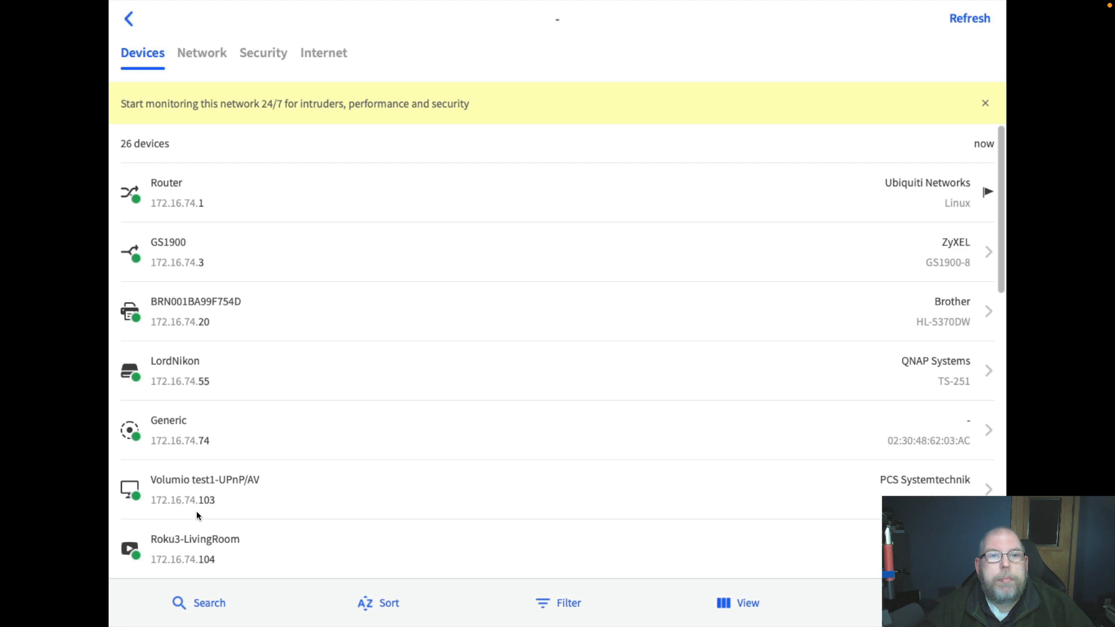
pyautogui.moveTo(609, 243)
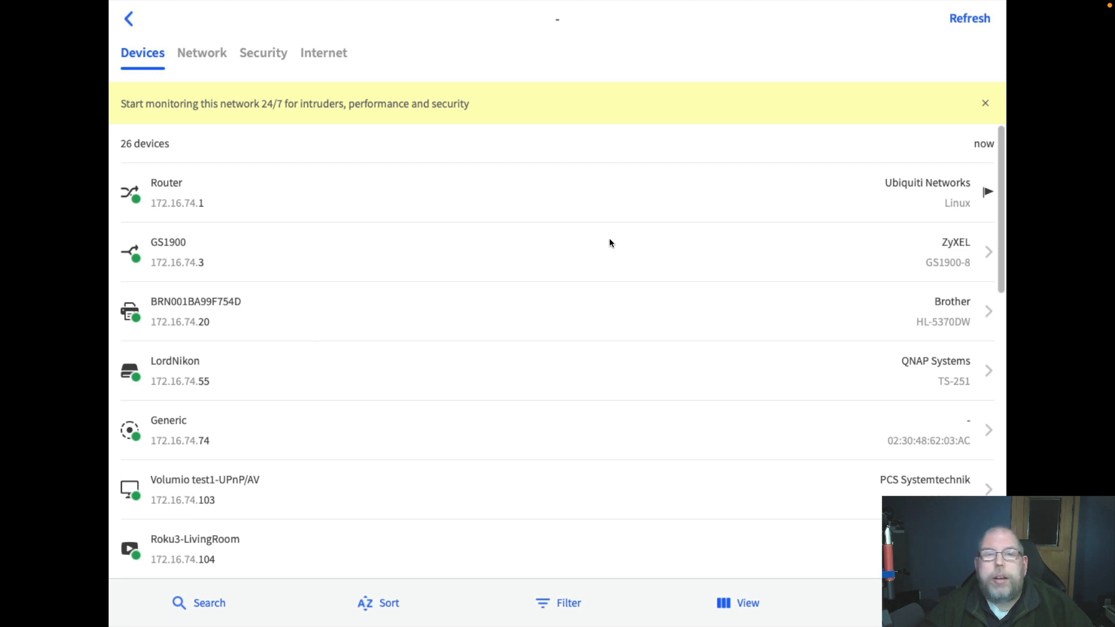
pyautogui.moveTo(280, 314)
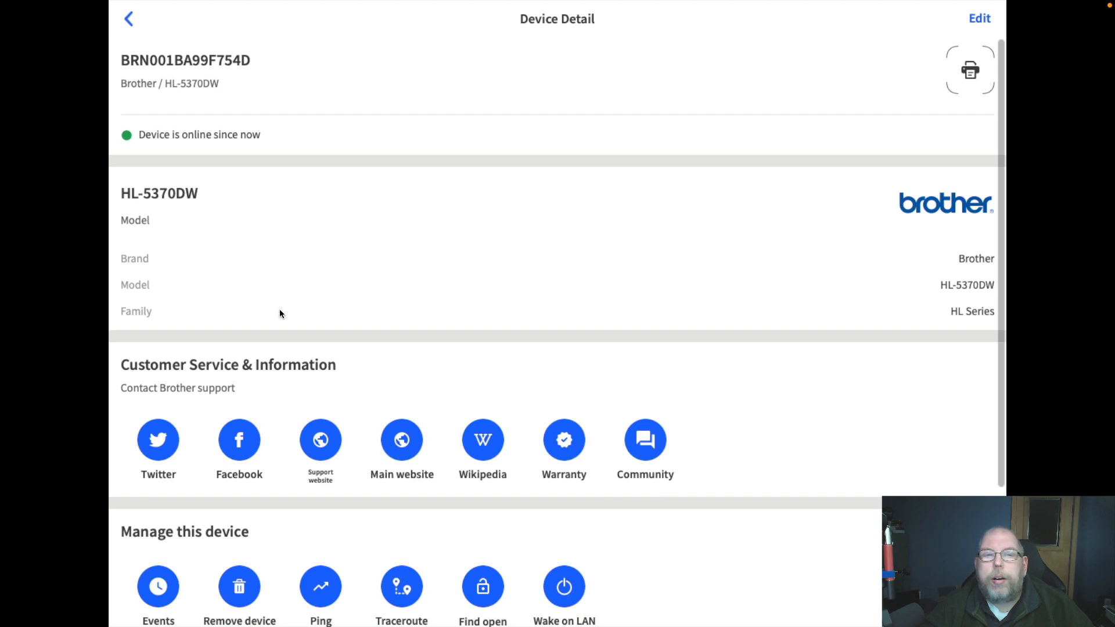
pyautogui.moveTo(135, 146)
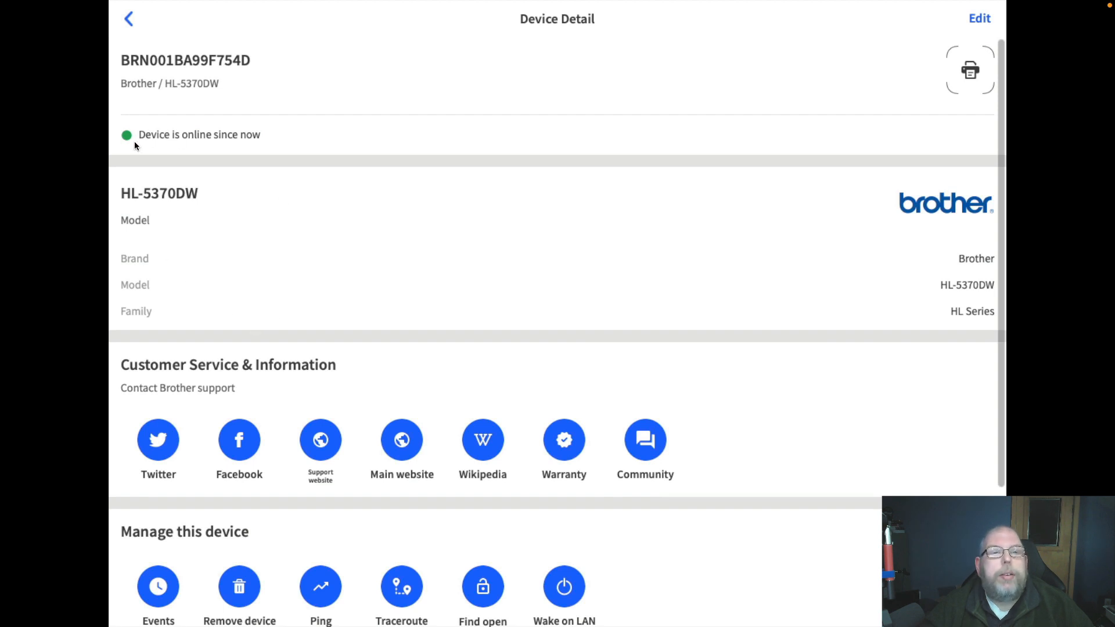
pyautogui.moveTo(235, 147)
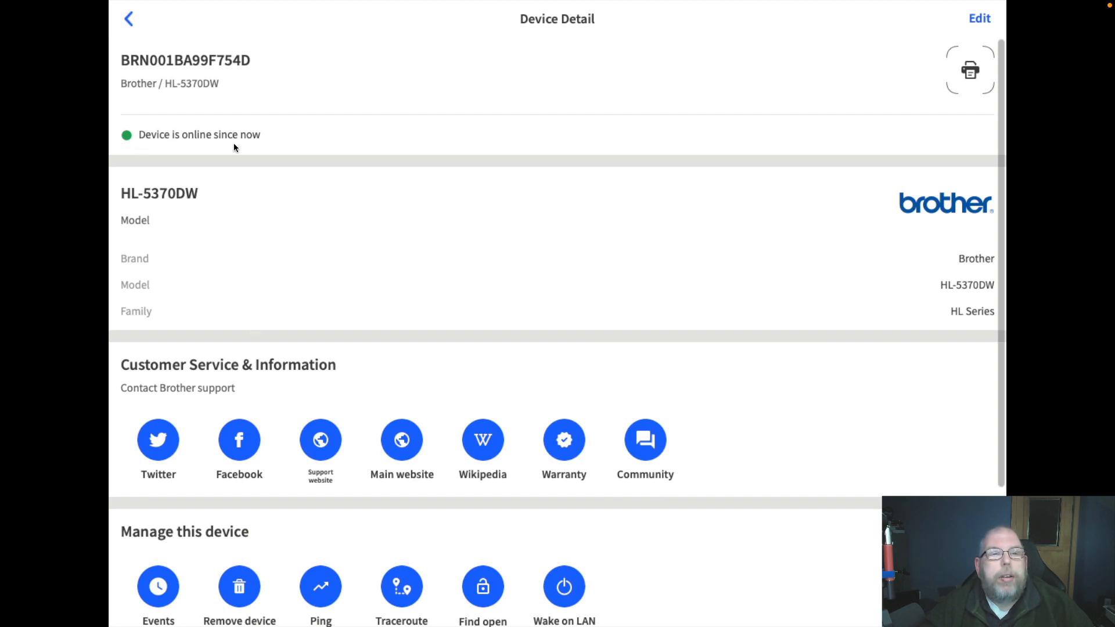
pyautogui.moveTo(171, 152)
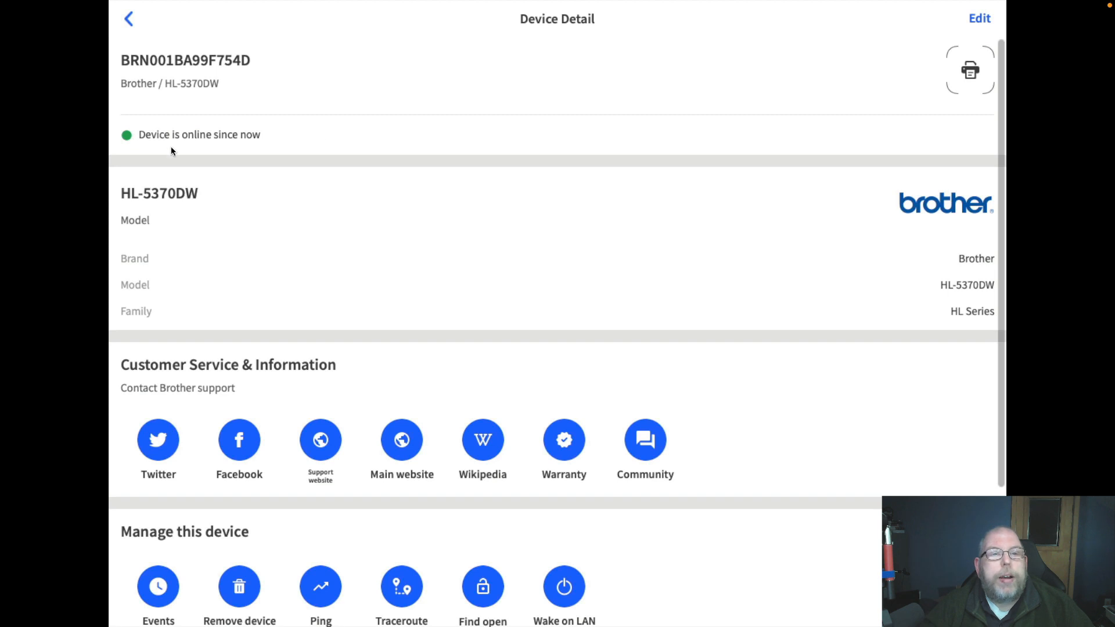
pyautogui.moveTo(90, 206)
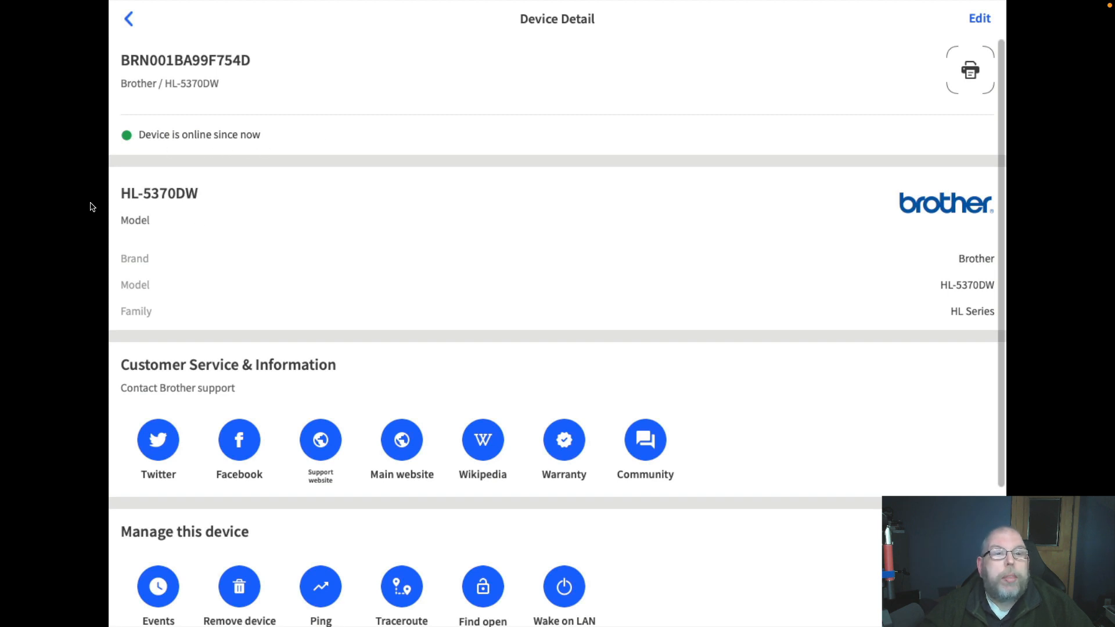
pyautogui.moveTo(211, 231)
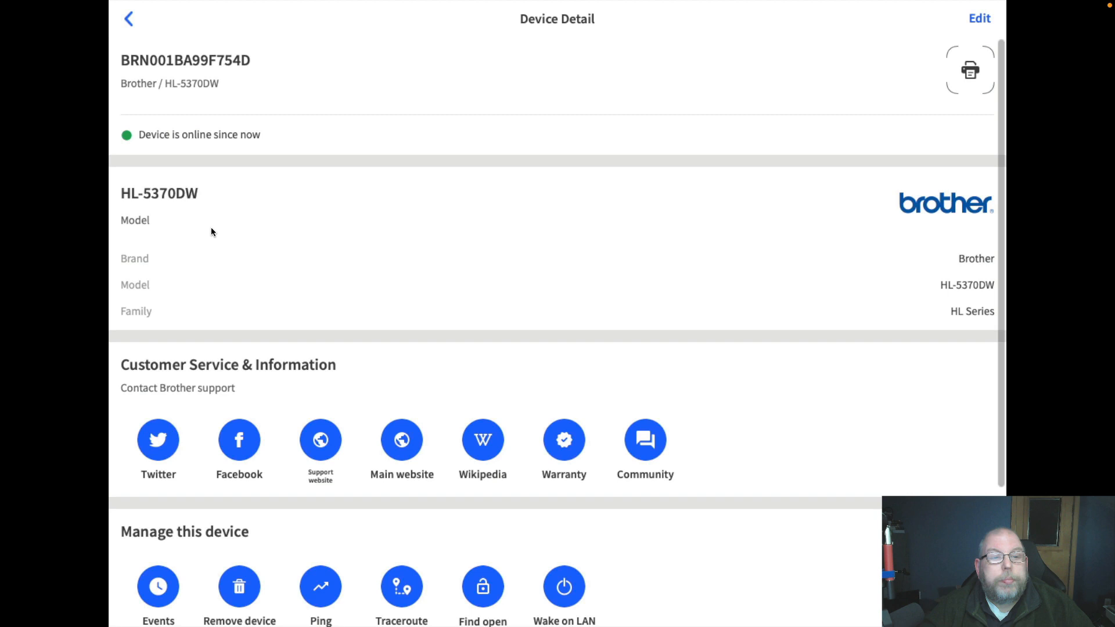
pyautogui.moveTo(538, 285)
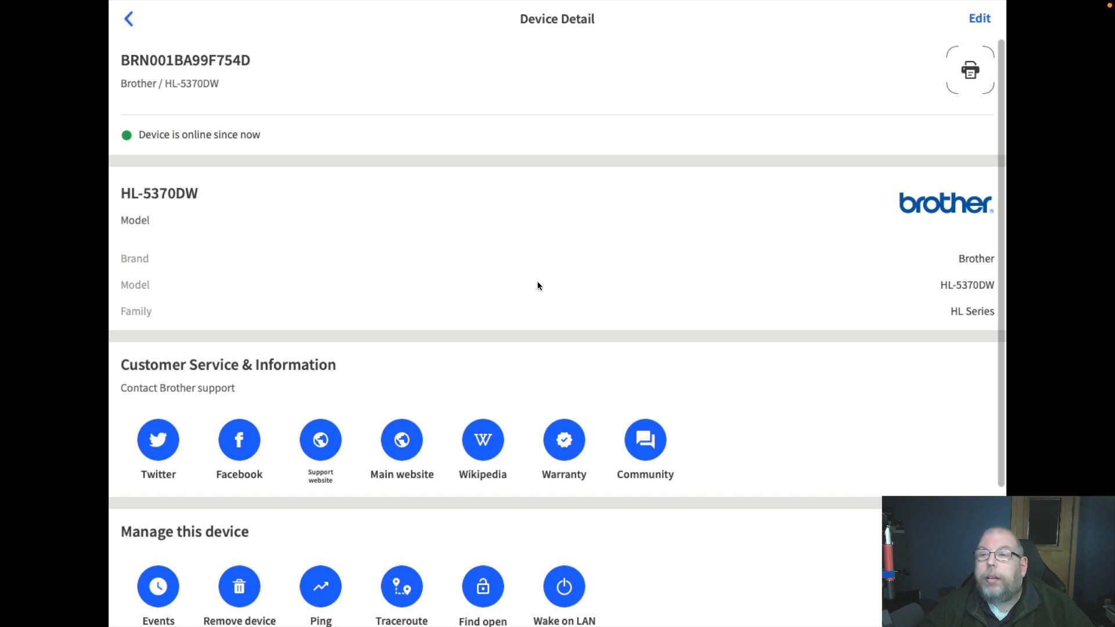
pyautogui.moveTo(946, 332)
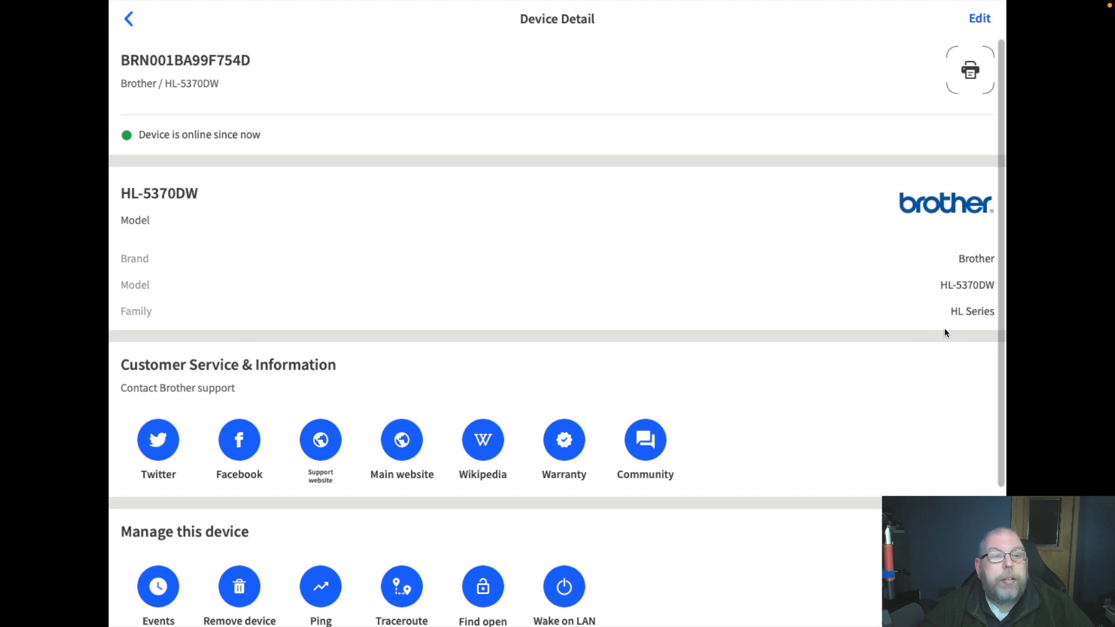
# Step: Start Find open ports on the Brother printer, triggering the 'Not on current network' warning
pyautogui.scroll(-3)
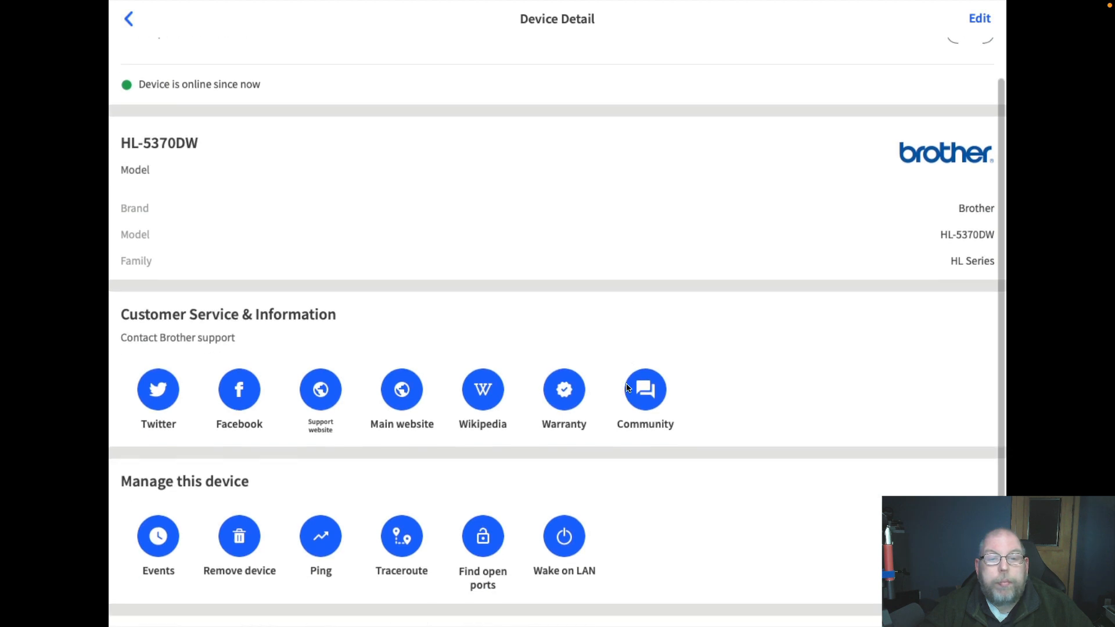
pyautogui.scroll(-3)
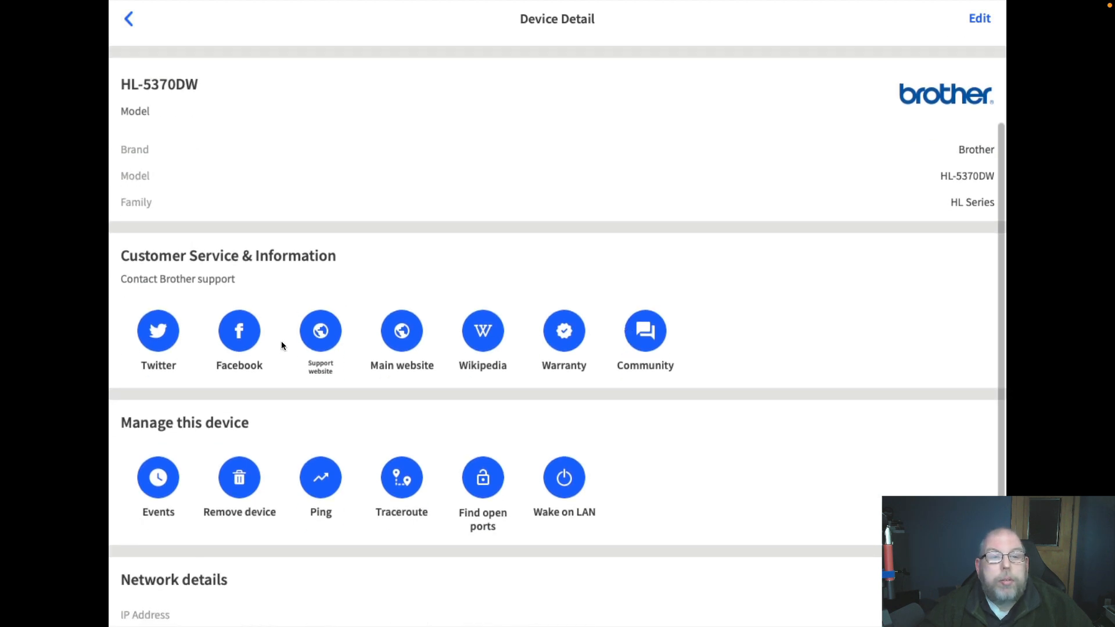
pyautogui.moveTo(239, 365)
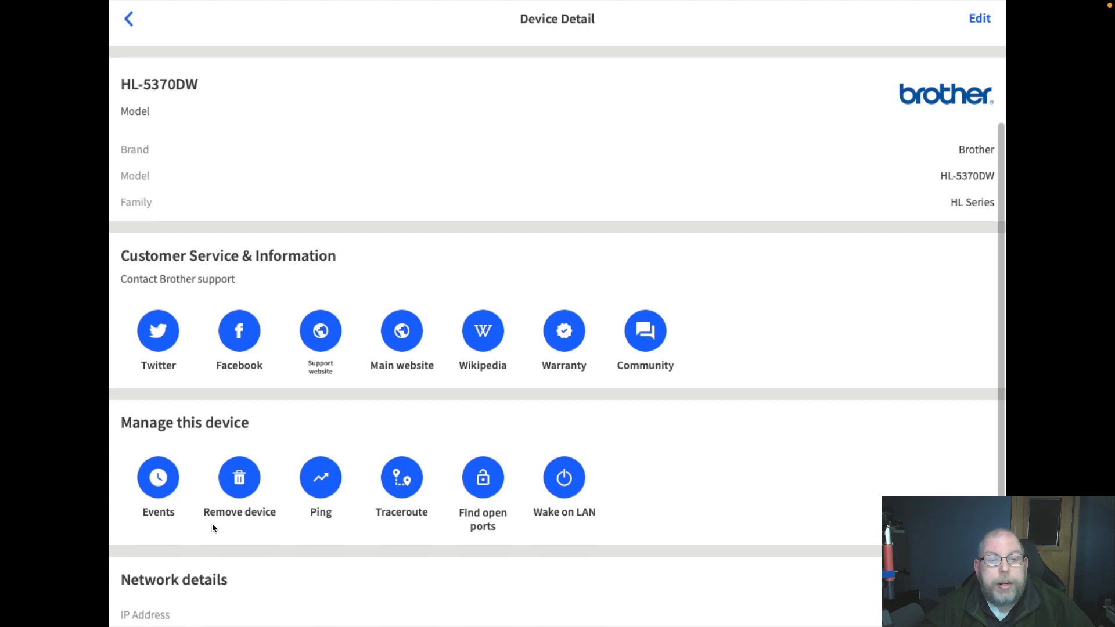
pyautogui.moveTo(270, 485)
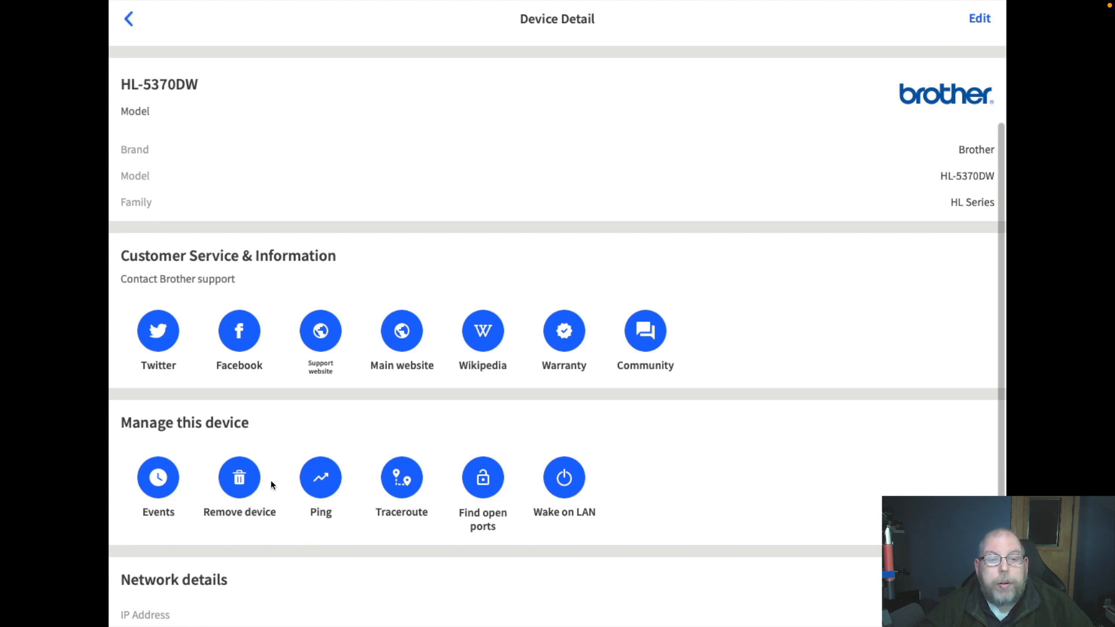
pyautogui.moveTo(343, 518)
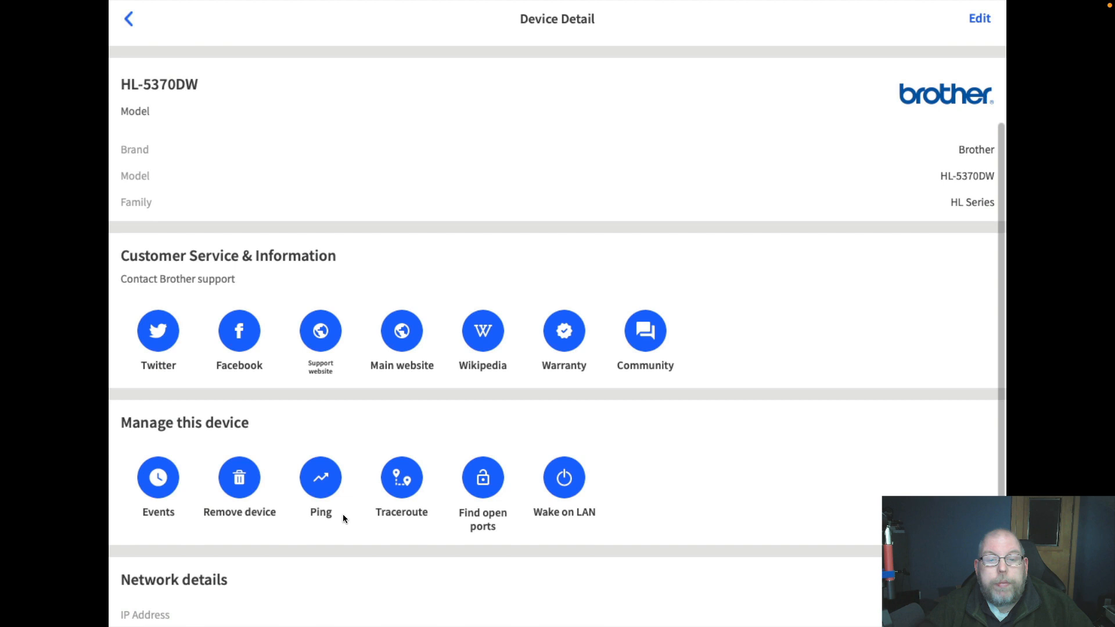
pyautogui.moveTo(526, 478)
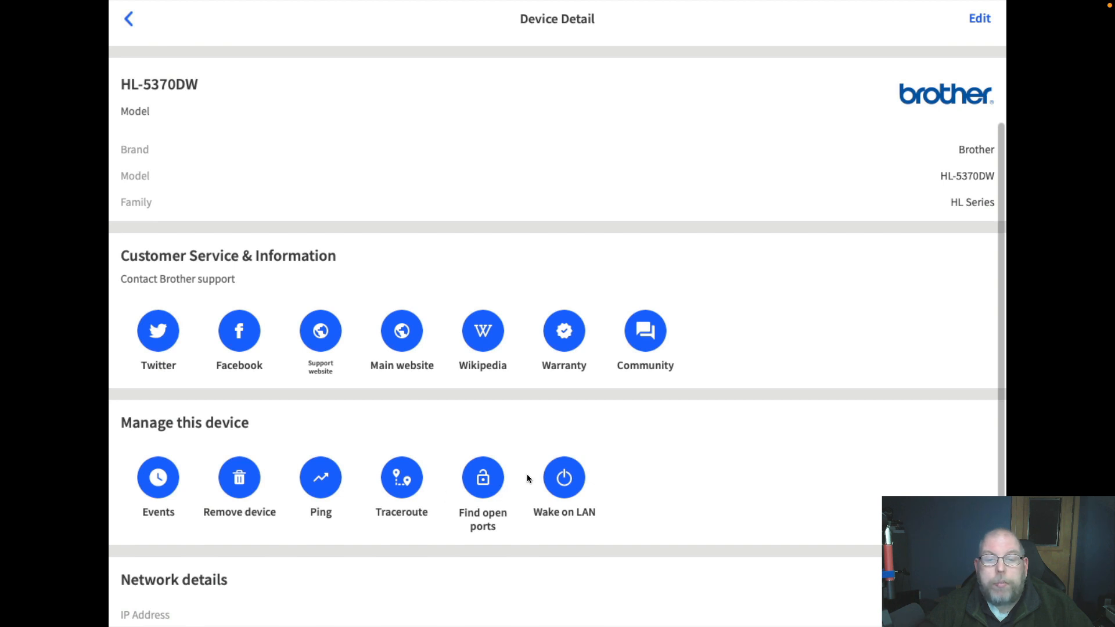
pyautogui.click(483, 477)
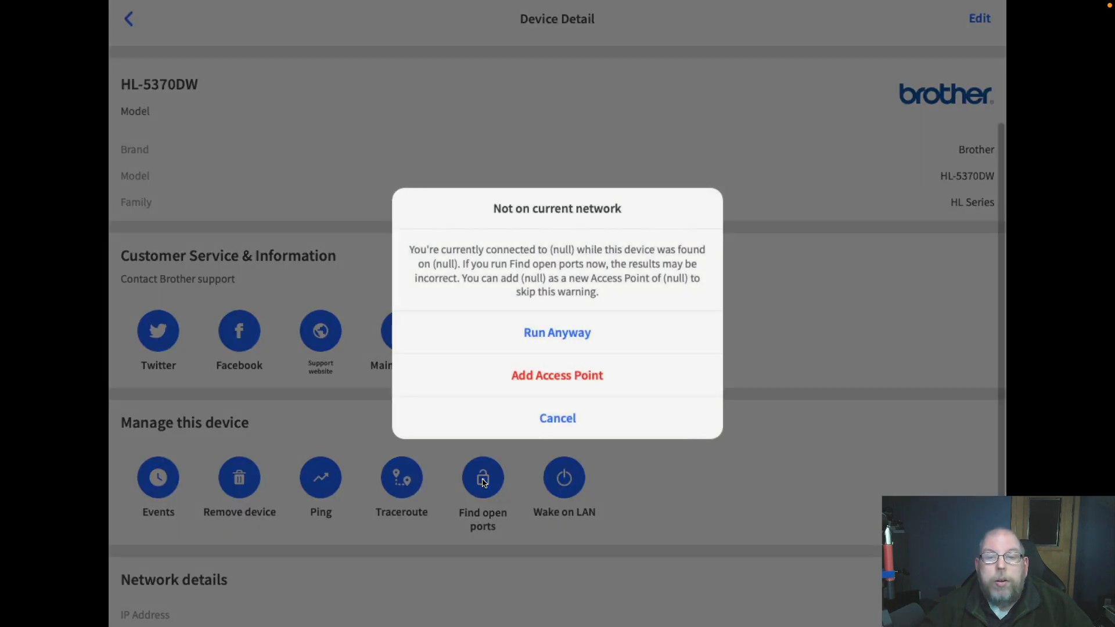
pyautogui.moveTo(484, 242)
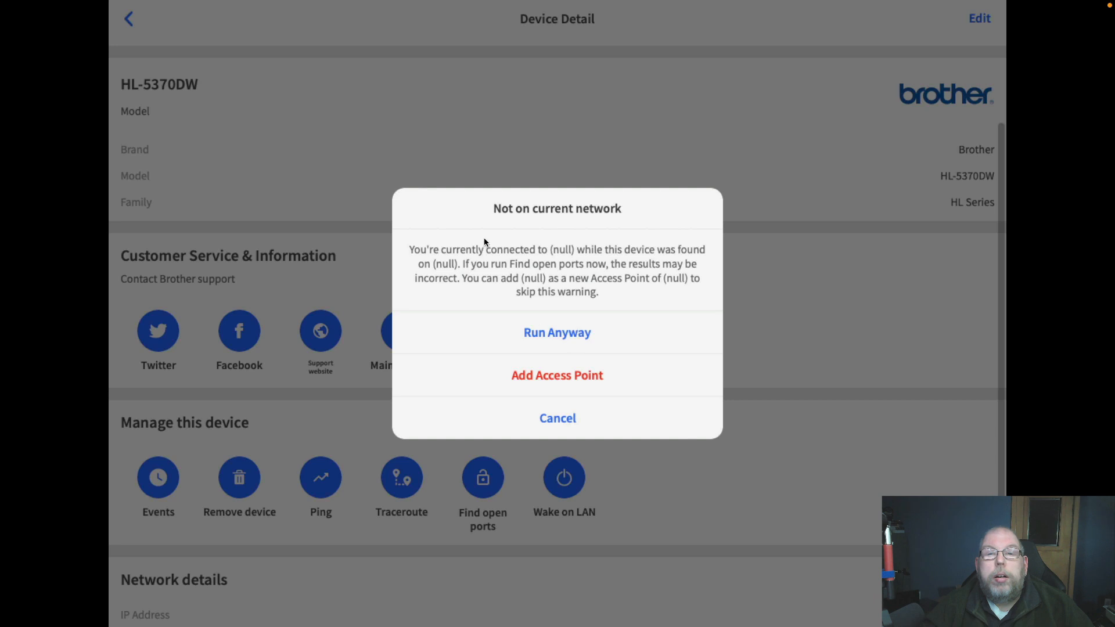
pyautogui.moveTo(505, 291)
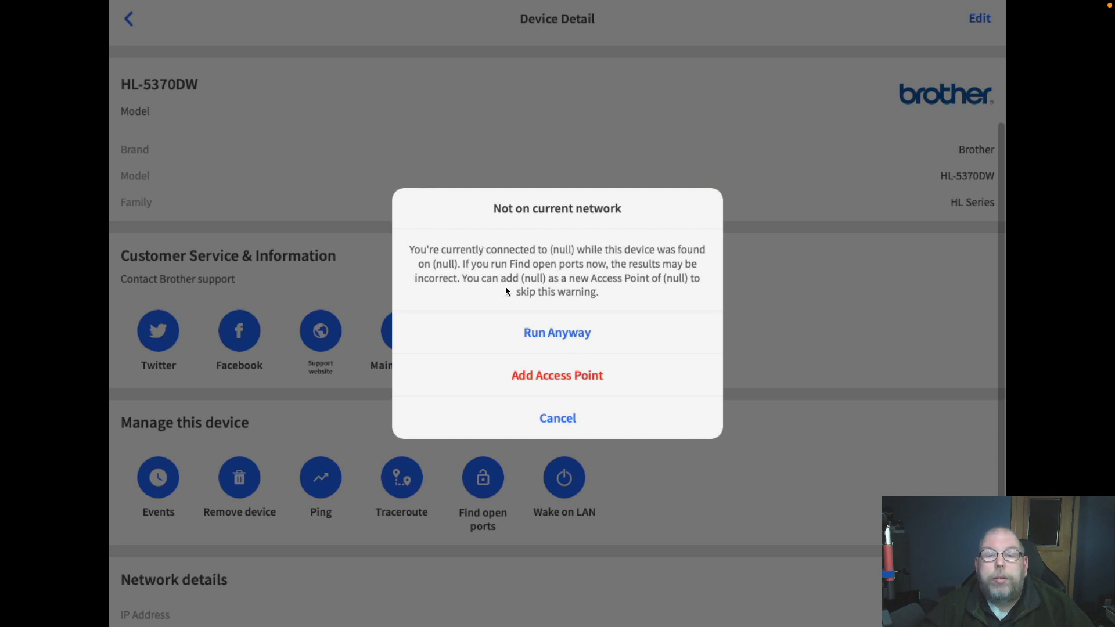
# Step: Run the port scan anyway, revealing open ports 80, 515, 631 and 9100
pyautogui.click(557, 332)
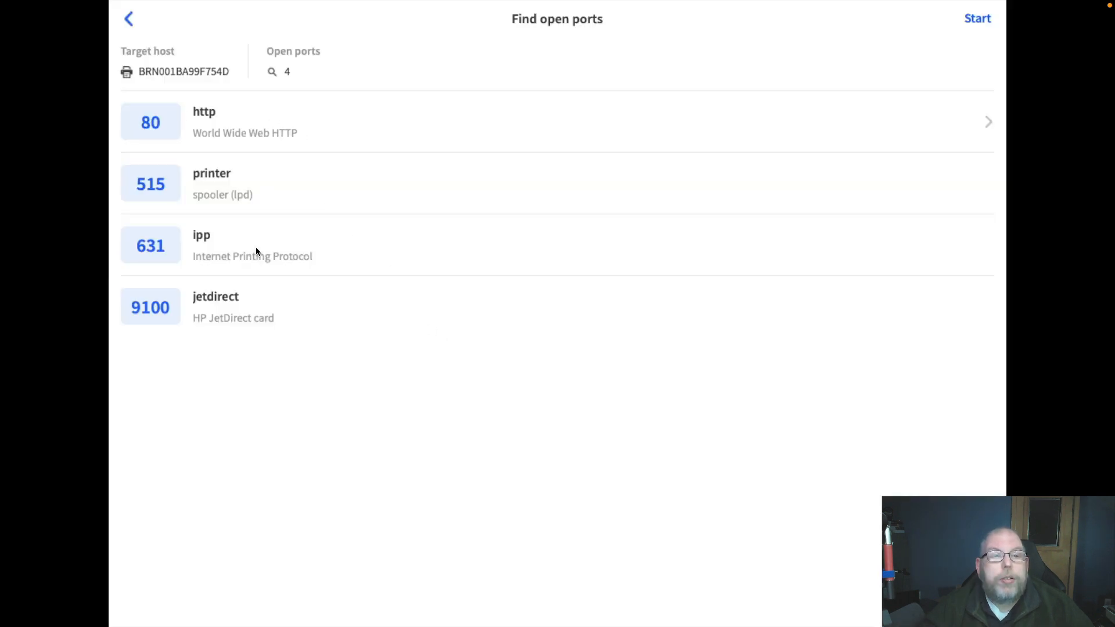
pyautogui.moveTo(382, 325)
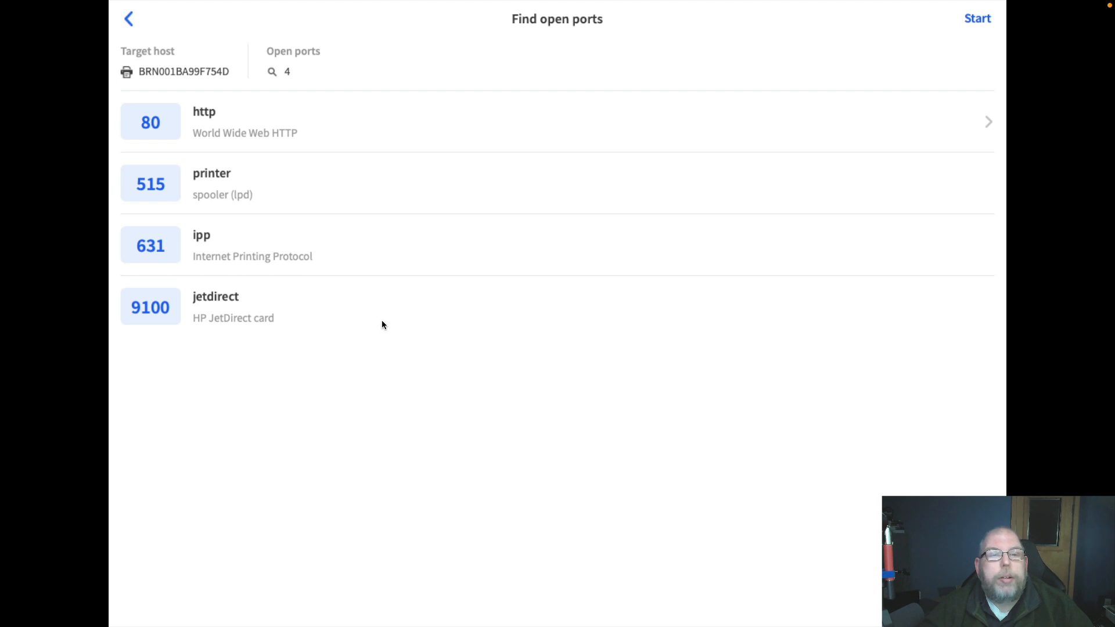
pyautogui.moveTo(441, 271)
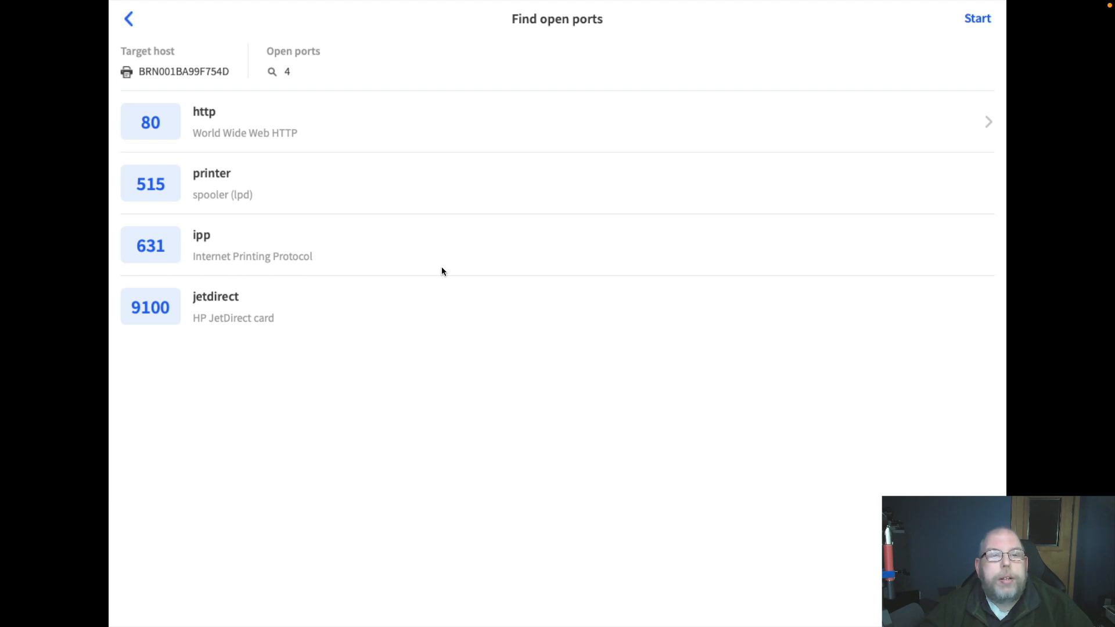
pyautogui.moveTo(259, 155)
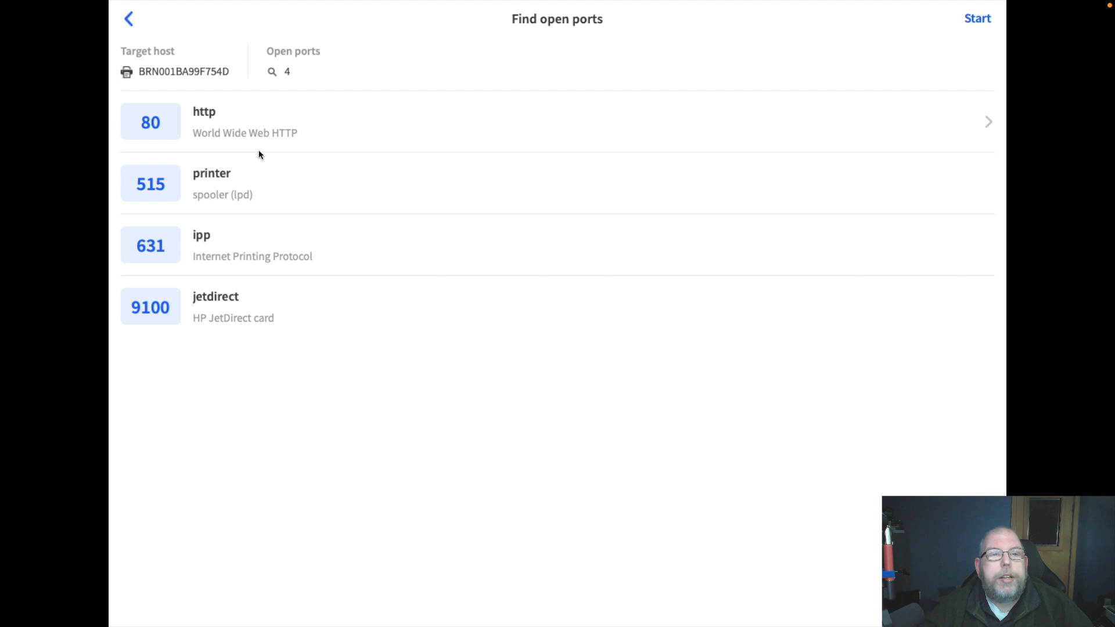
pyautogui.moveTo(269, 215)
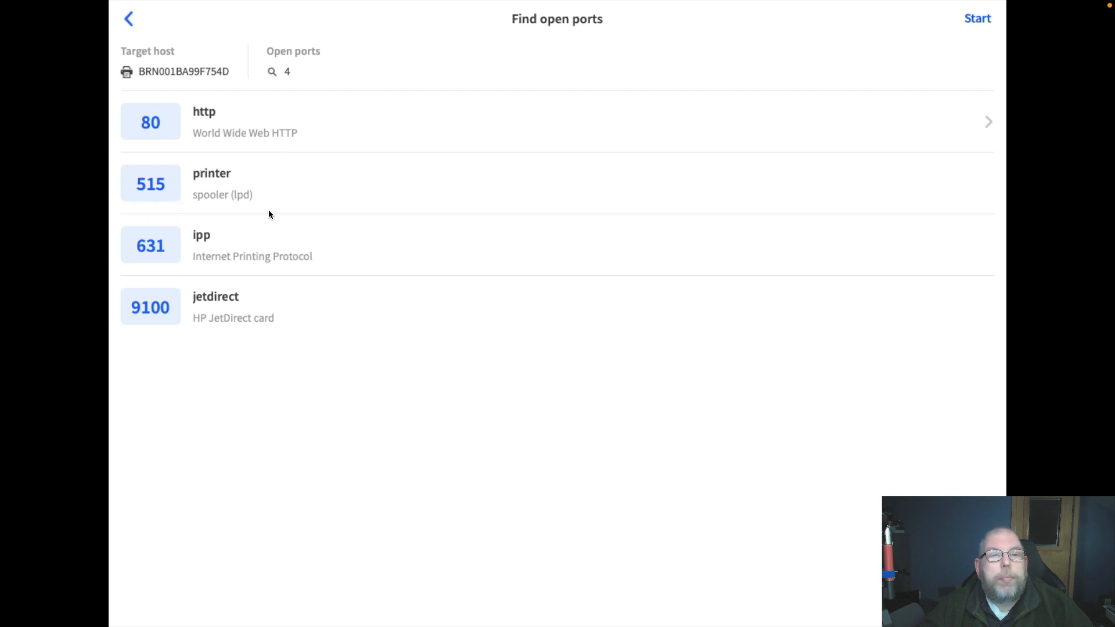
pyautogui.moveTo(309, 224)
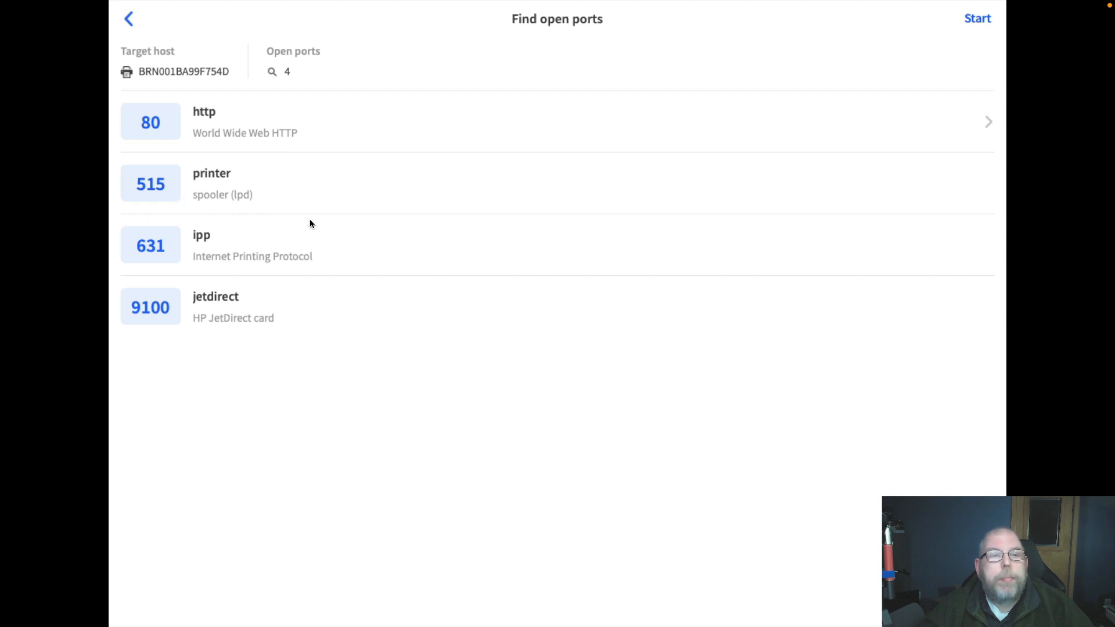
pyautogui.moveTo(133, 347)
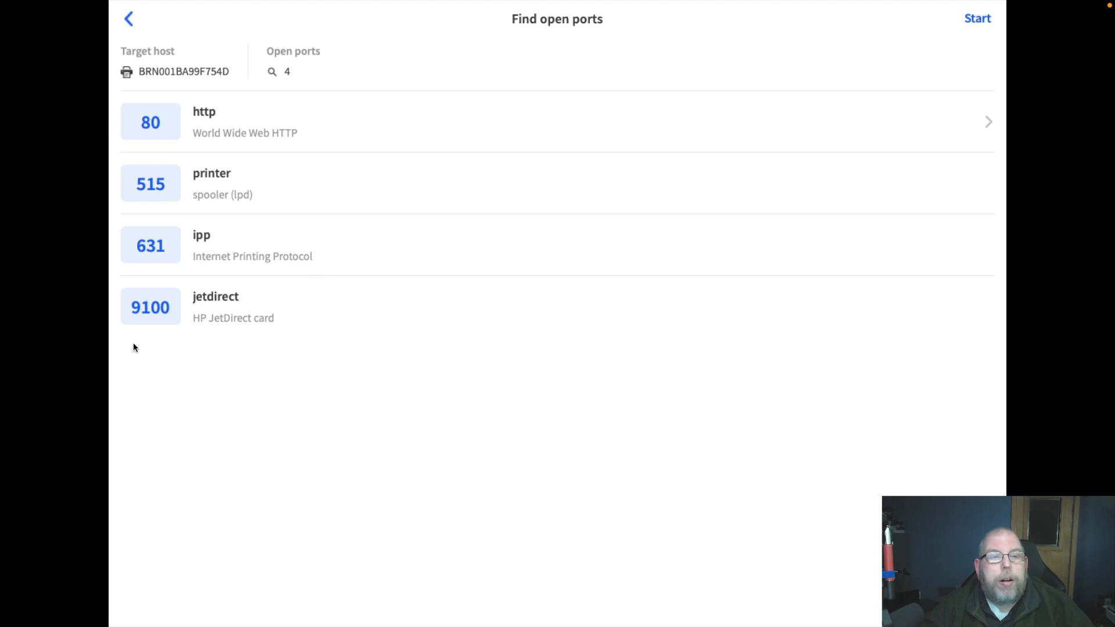
pyautogui.moveTo(367, 326)
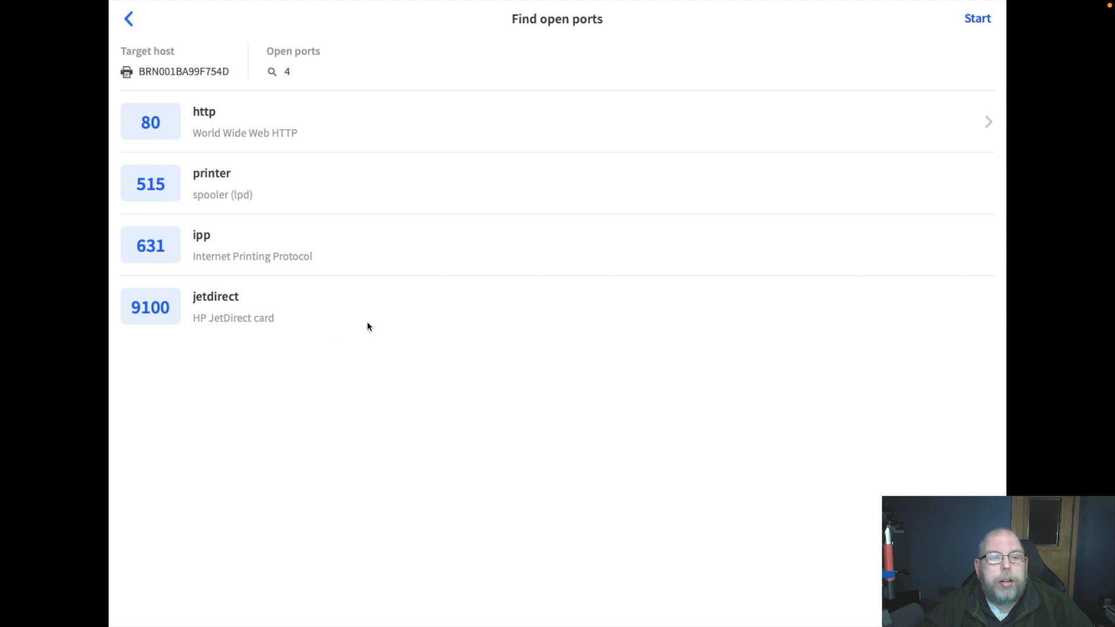
pyautogui.moveTo(382, 310)
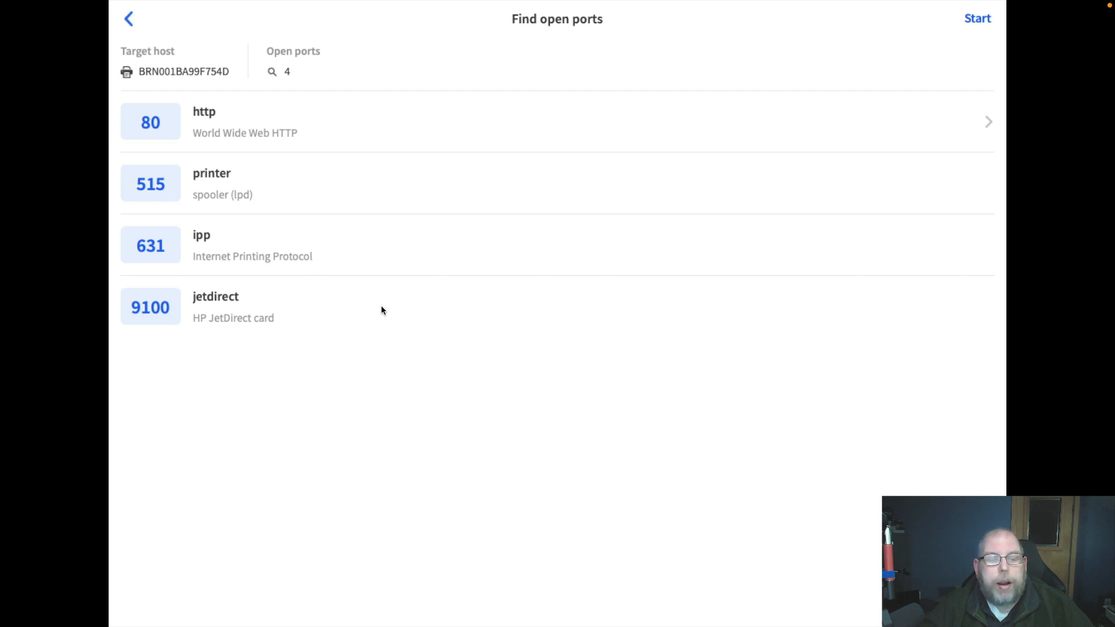
# Step: Go back through the printer's details to the 26-device network list
pyautogui.click(129, 19)
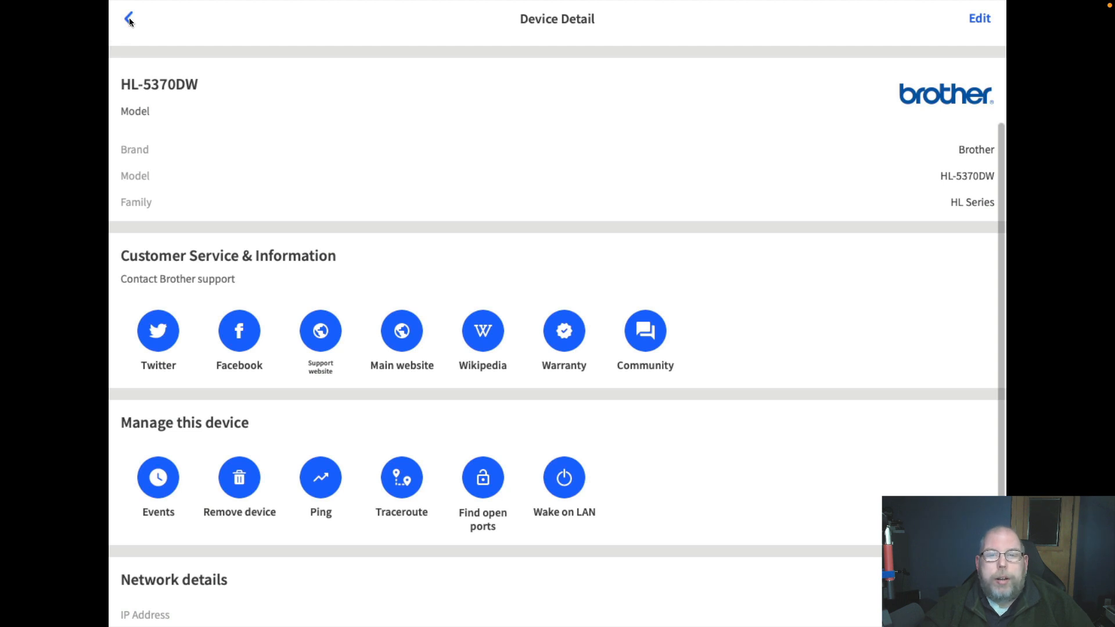
pyautogui.click(129, 19)
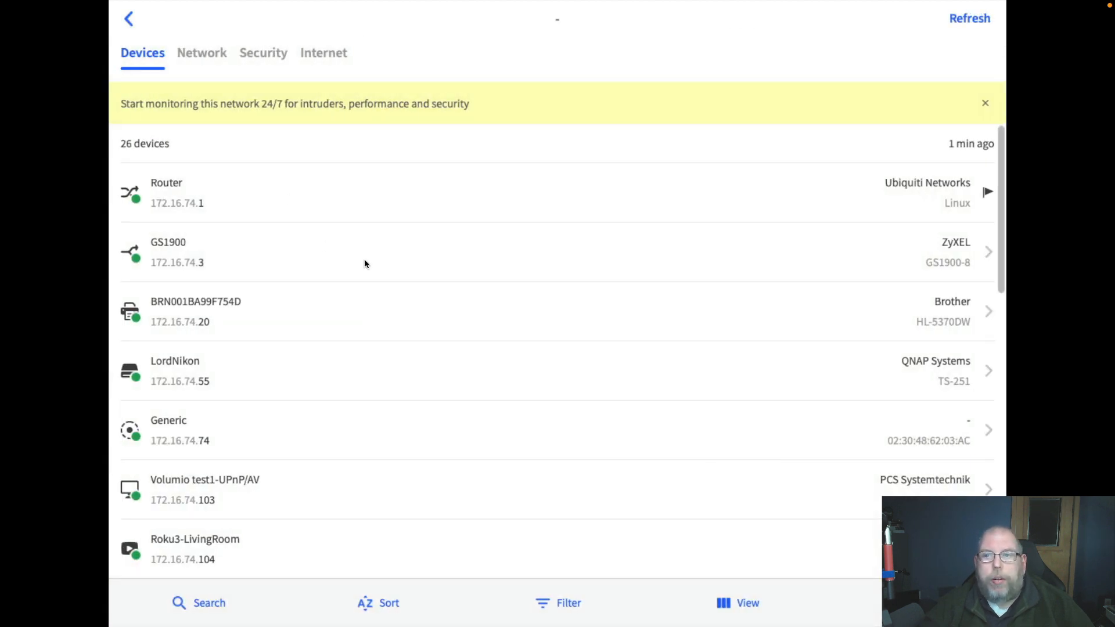
pyautogui.moveTo(381, 276)
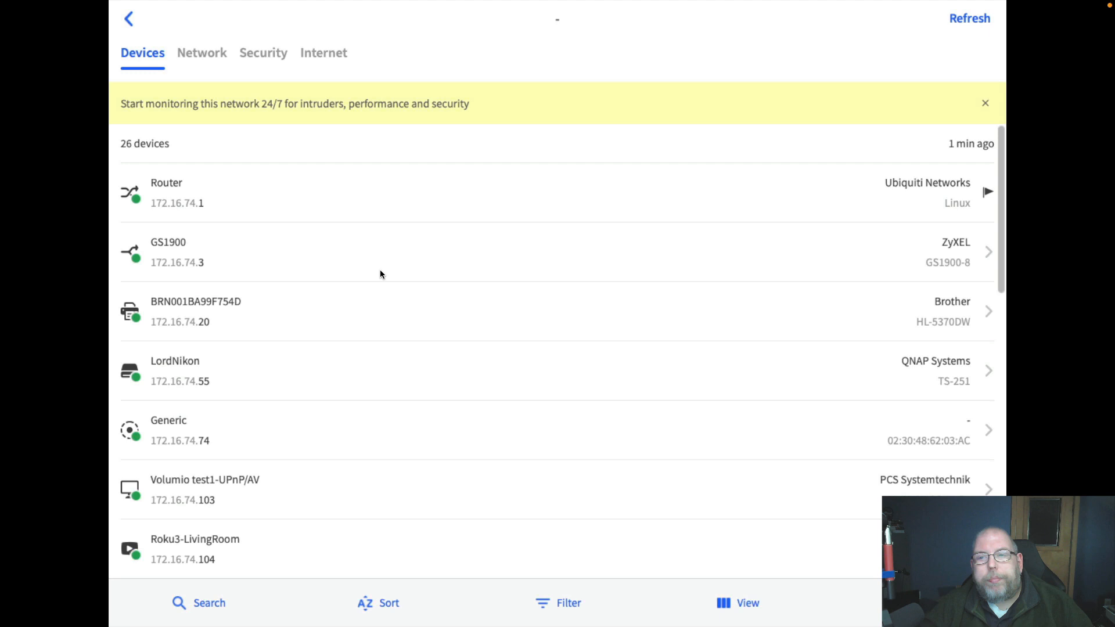